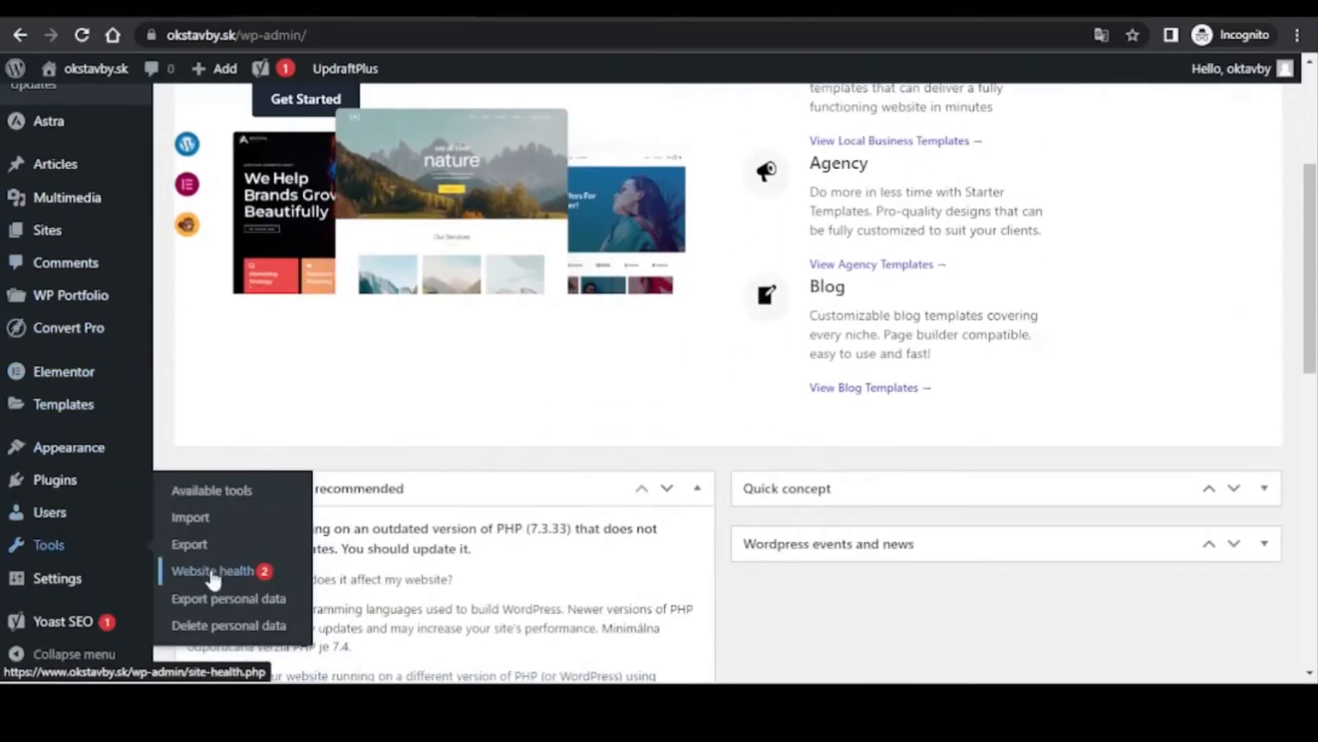
Step: Reach the Website health status page from the Tools menu
{"action": "left_click", "coordinate": [214, 571]}
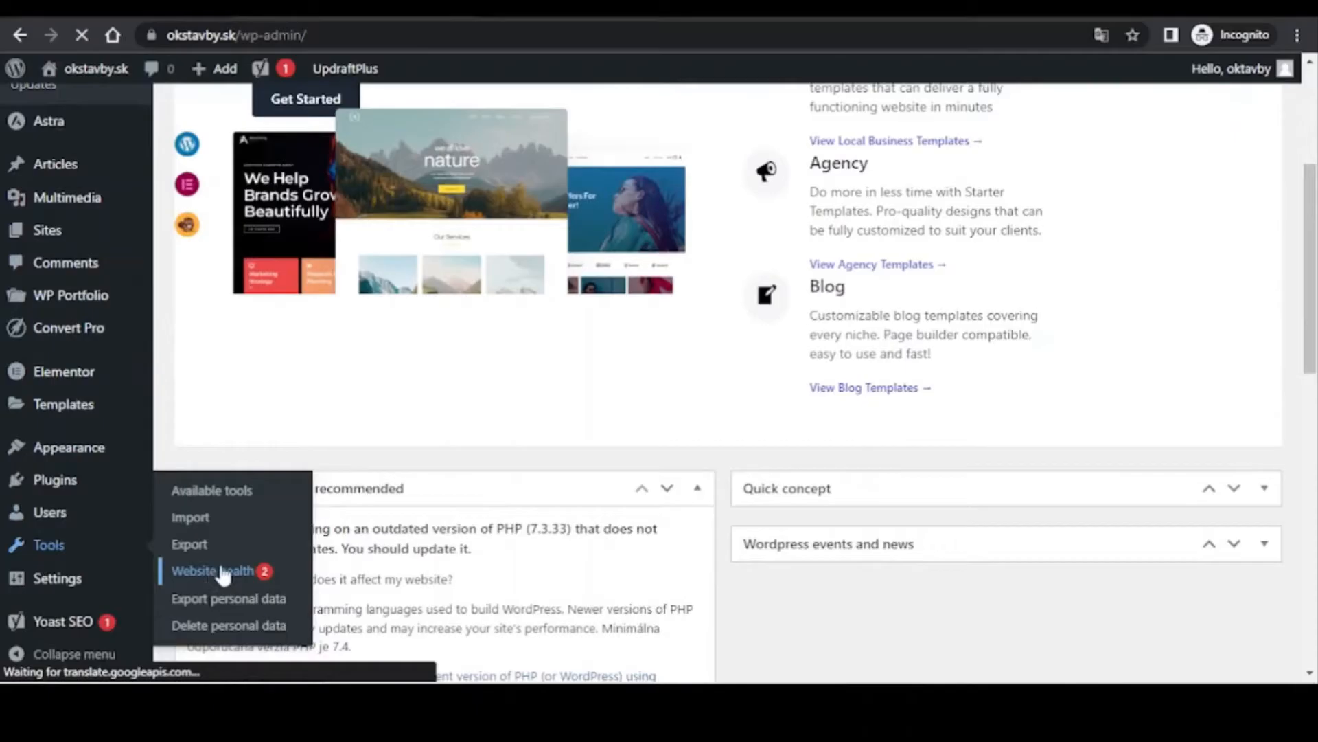
{"action": "left_click", "coordinate": [212, 571]}
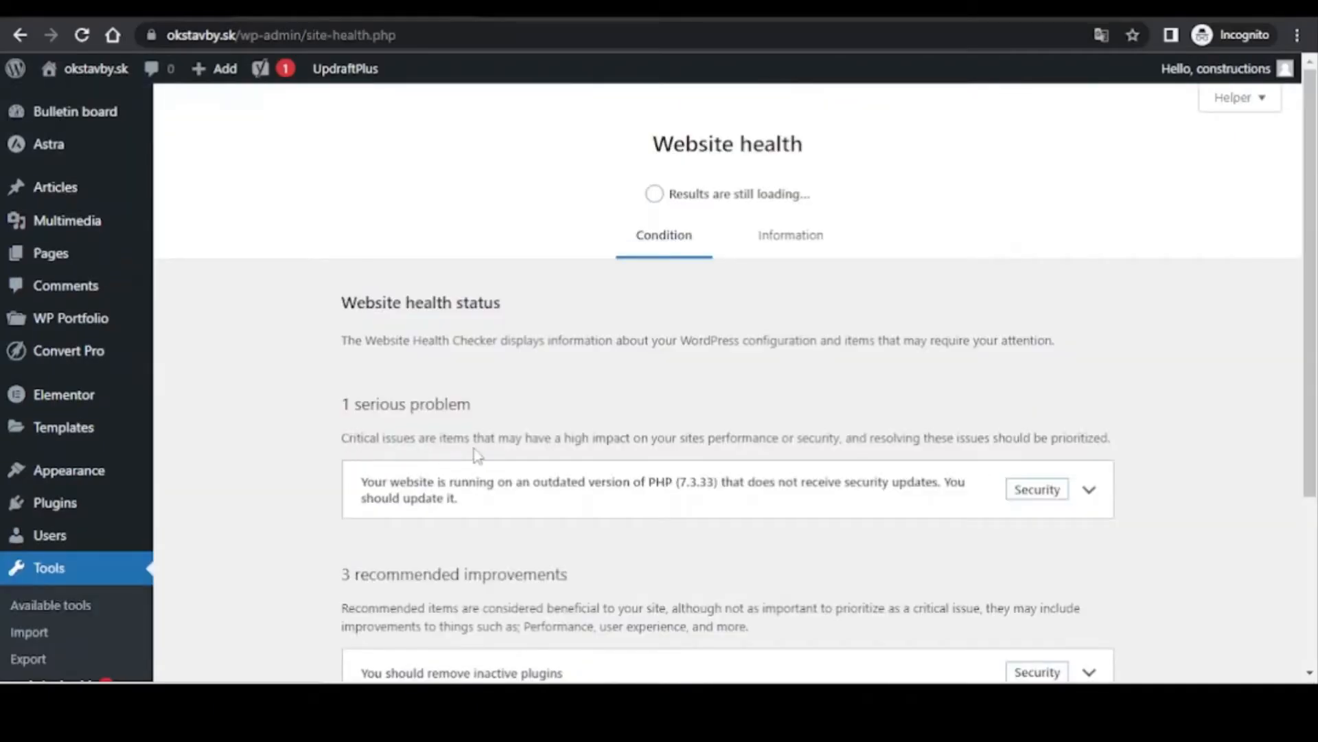
{"action": "mouse_move", "coordinate": [559, 445]}
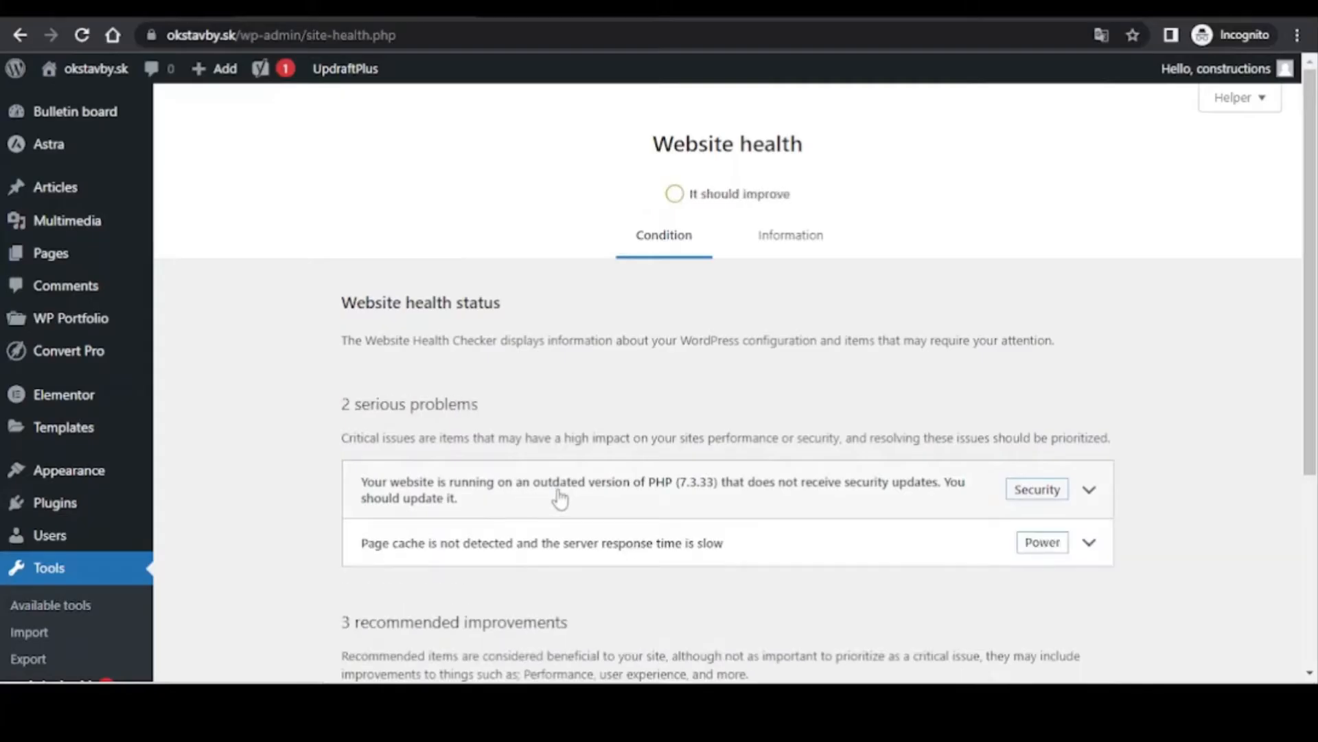
{"action": "mouse_move", "coordinate": [799, 503]}
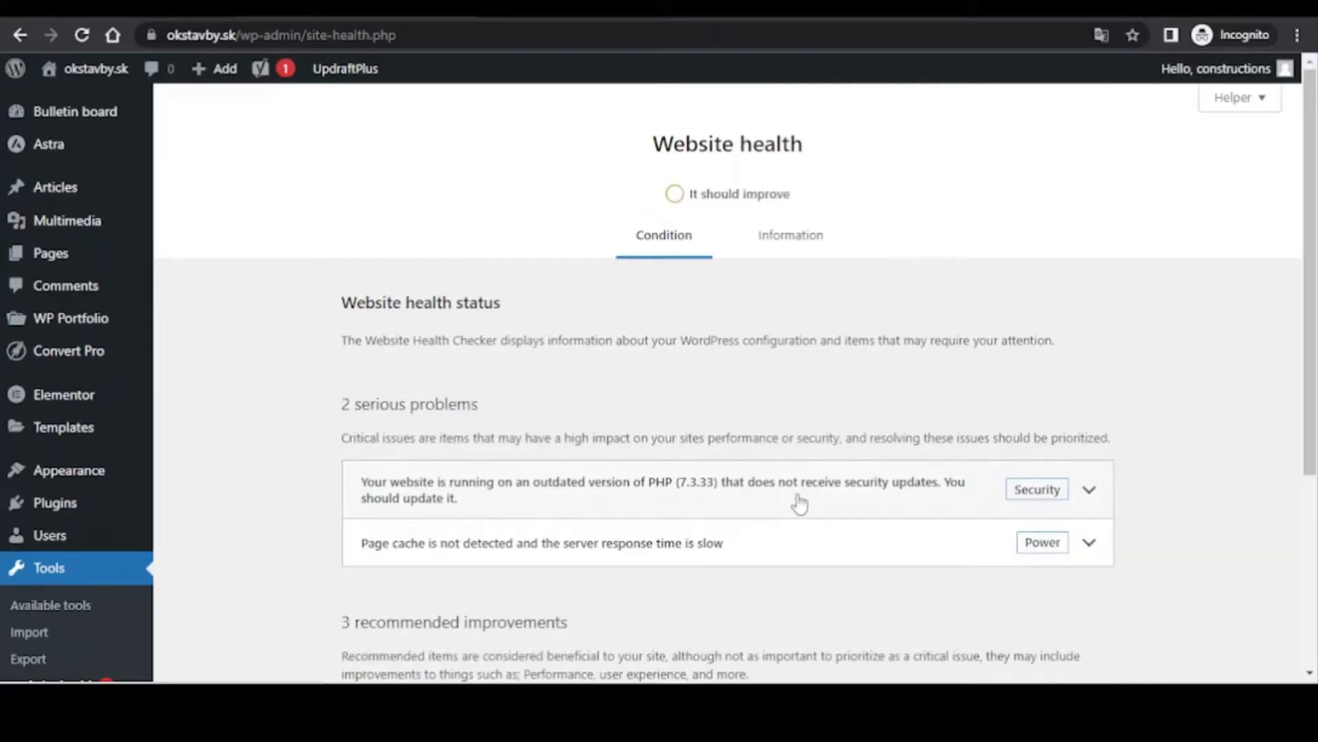
{"action": "mouse_move", "coordinate": [946, 497]}
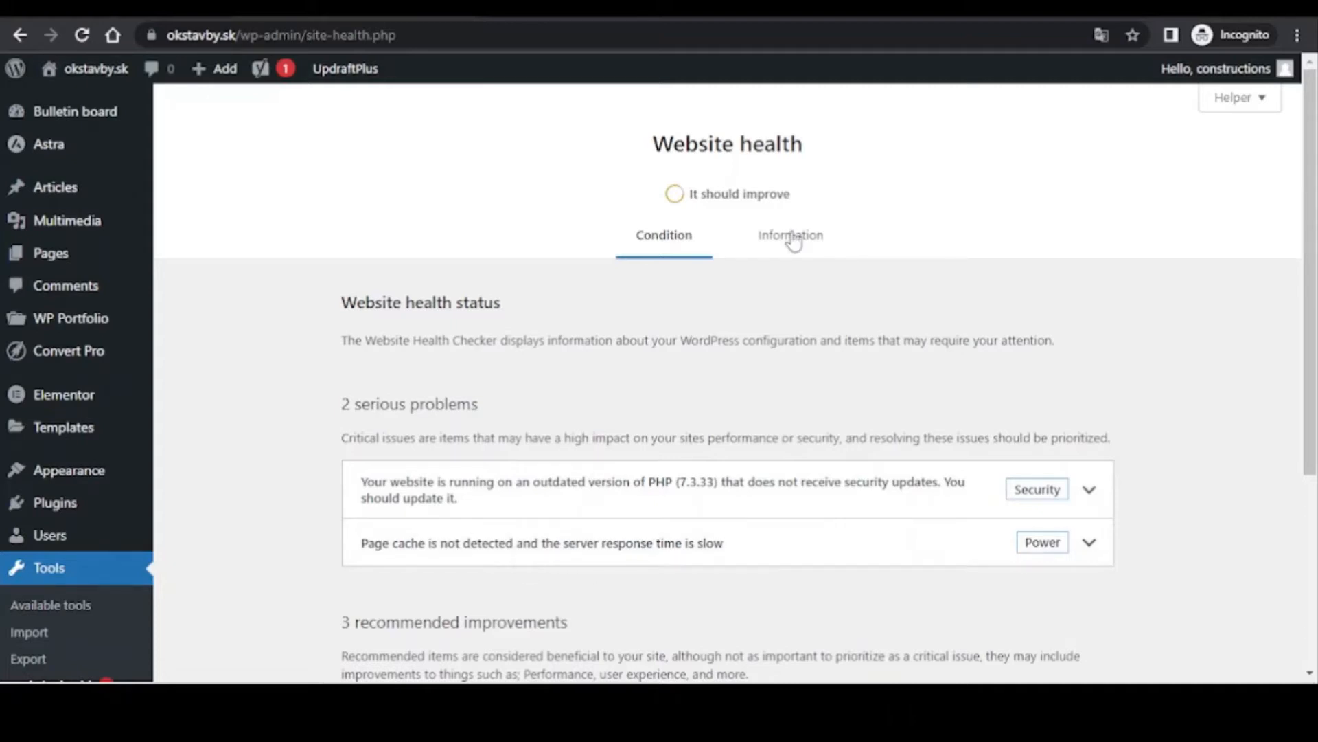
Step: Show the Information details with WordPress and Server sections expanded down to the 256M upload max file size
{"action": "left_click", "coordinate": [789, 235]}
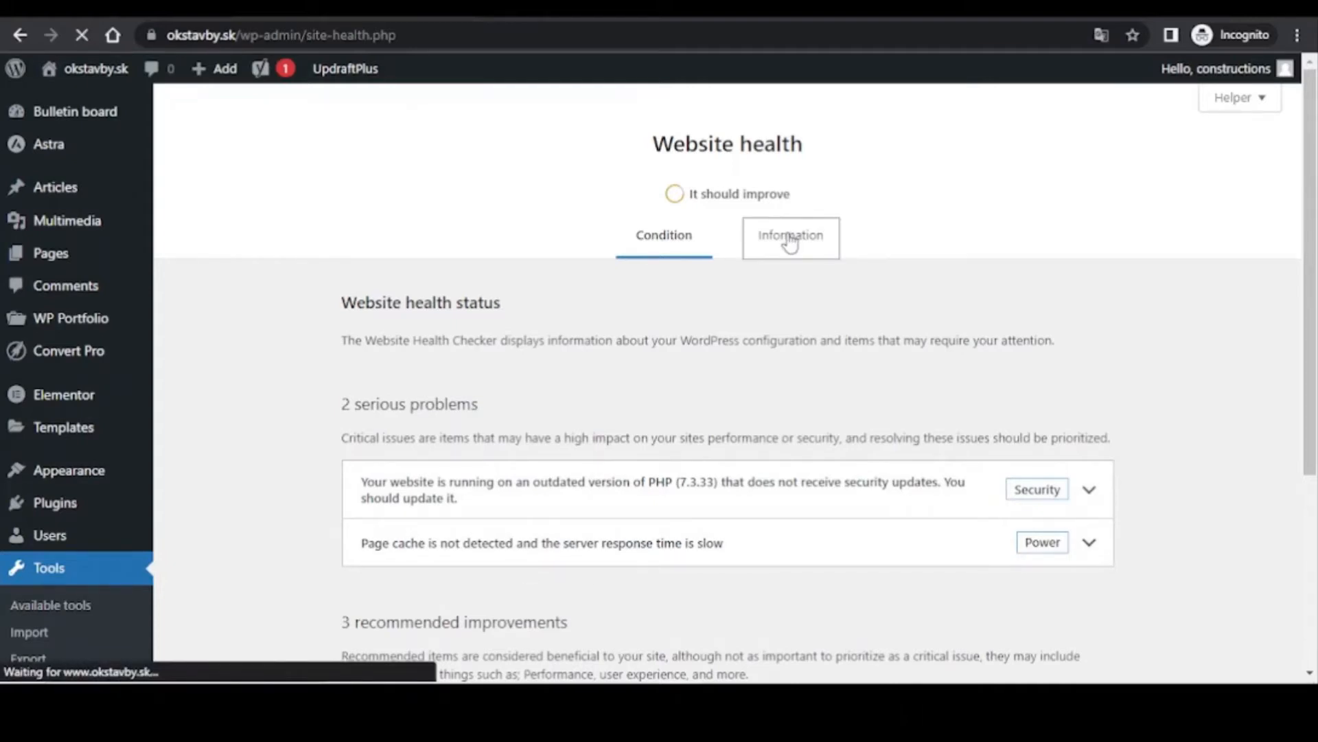
{"action": "left_click", "coordinate": [791, 235]}
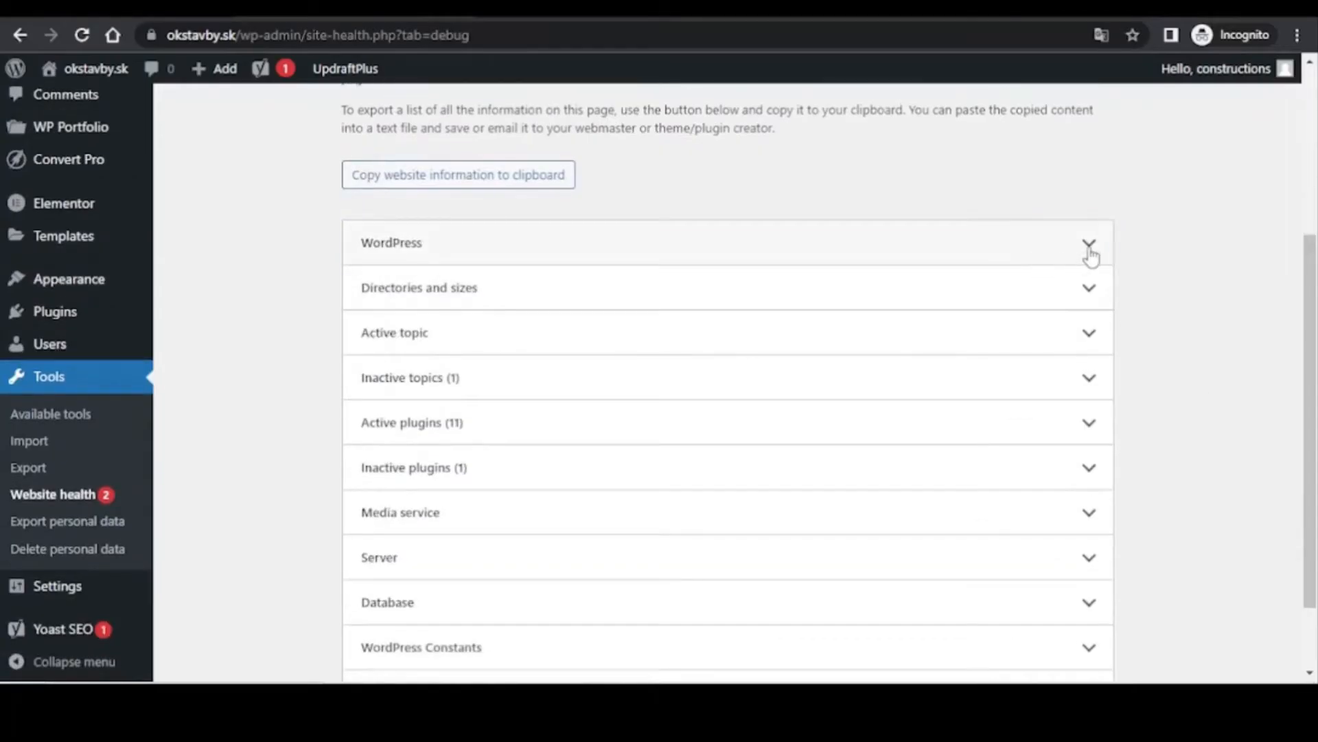
{"action": "left_click", "coordinate": [1090, 241]}
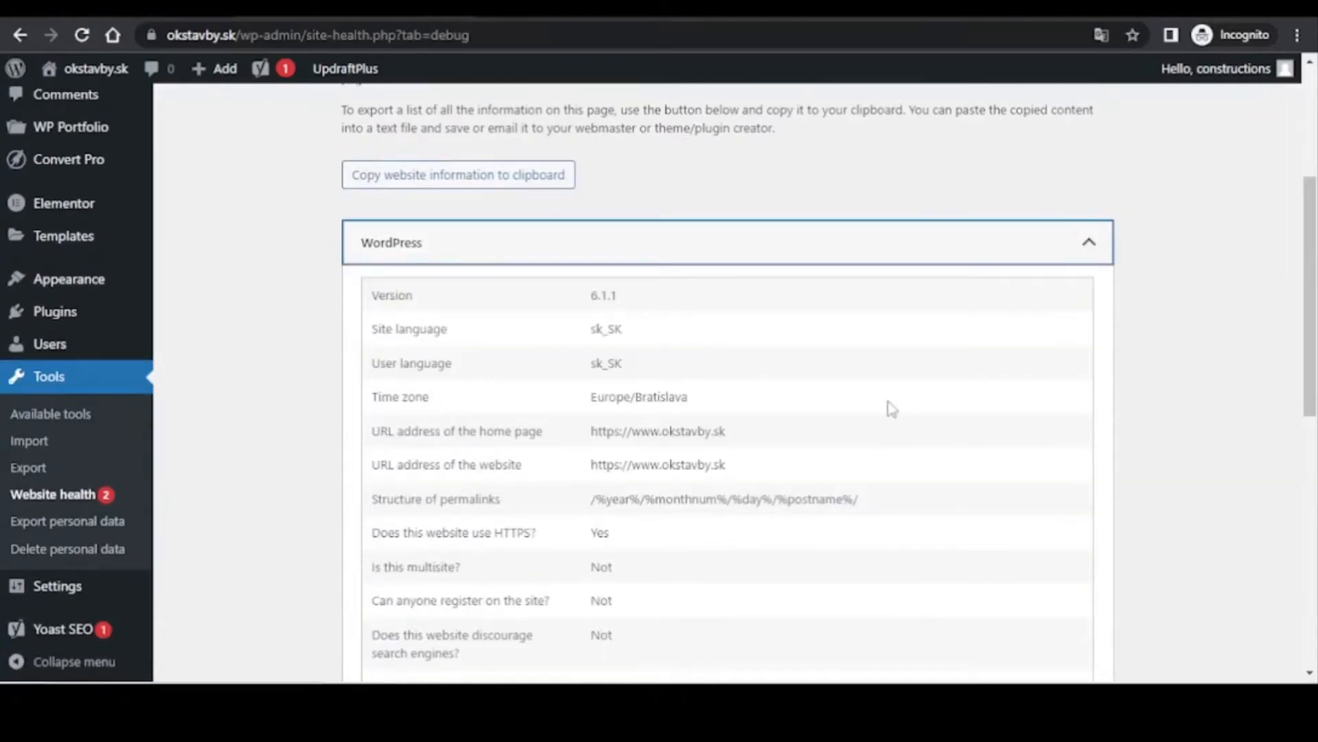
{"action": "scroll", "scroll_direction": "down", "scroll_amount": 3}
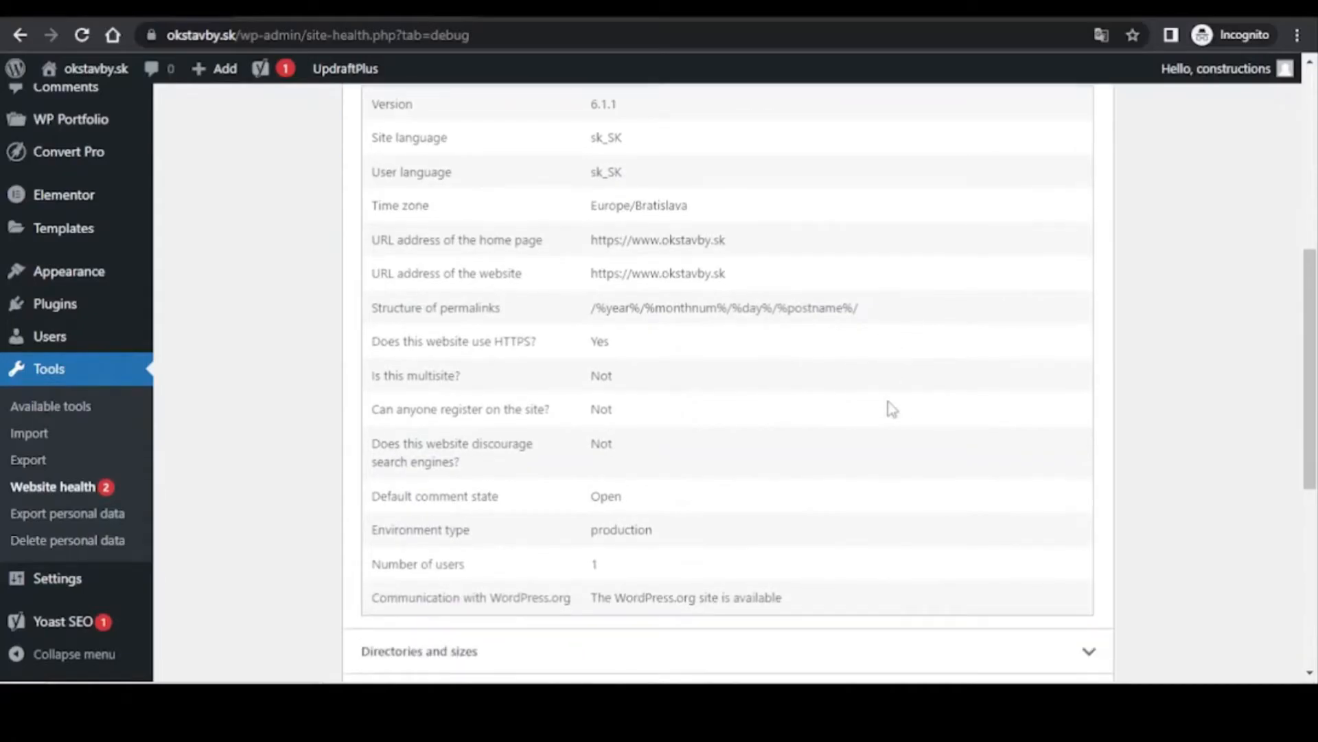
{"action": "scroll", "scroll_direction": "down", "scroll_amount": 3}
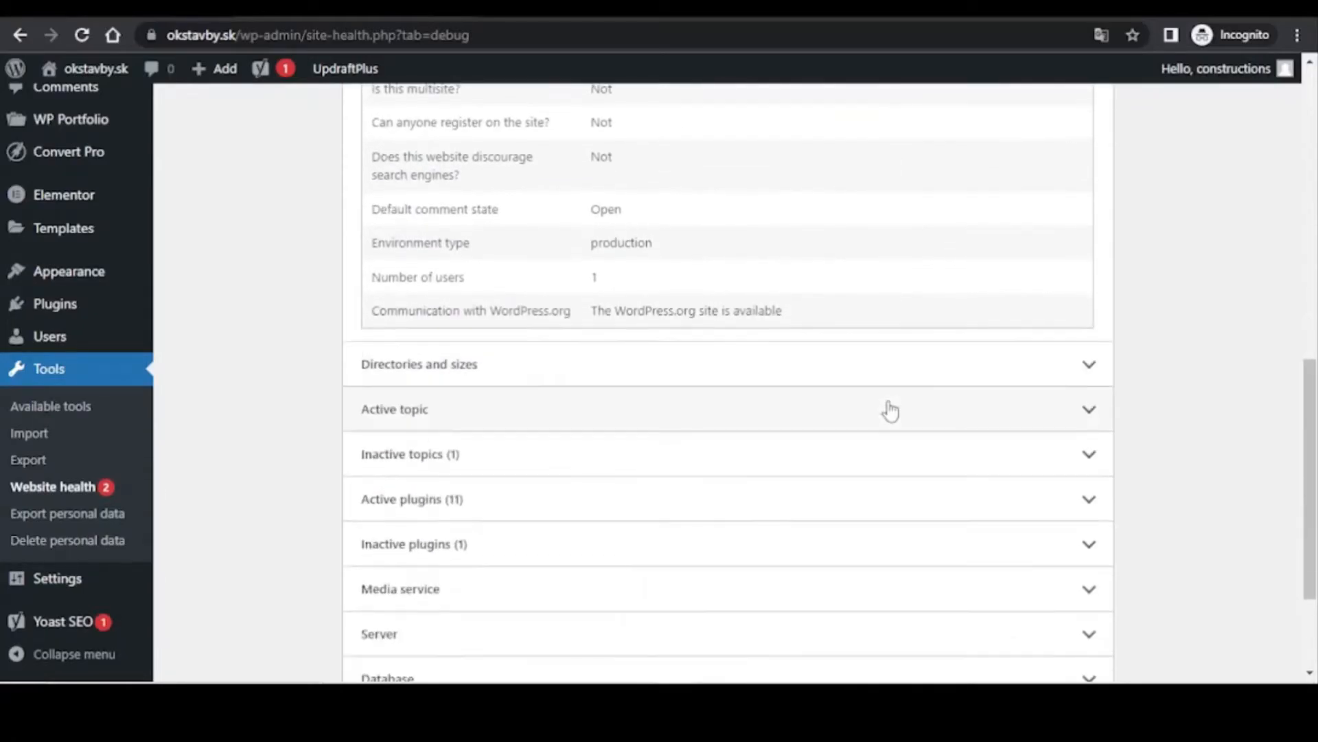
{"action": "scroll", "scroll_direction": "down", "scroll_amount": 3}
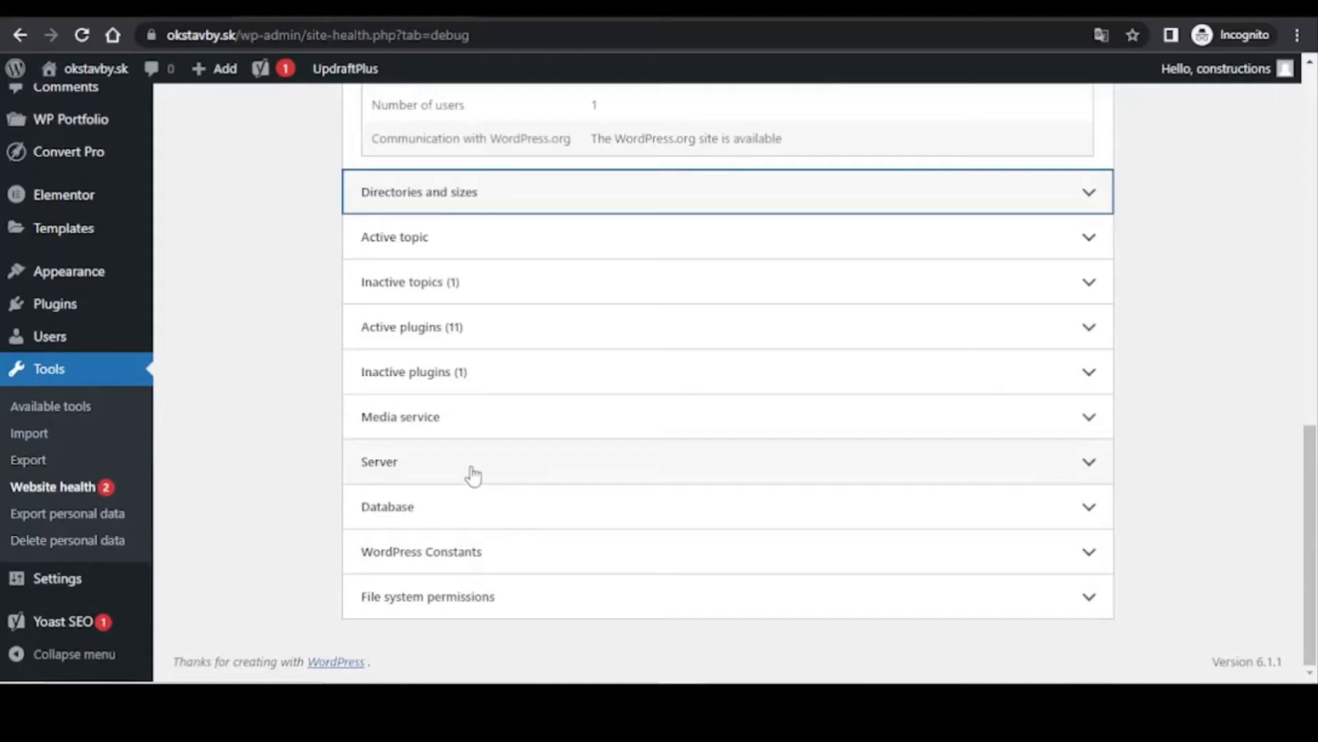
{"action": "left_click", "coordinate": [379, 461]}
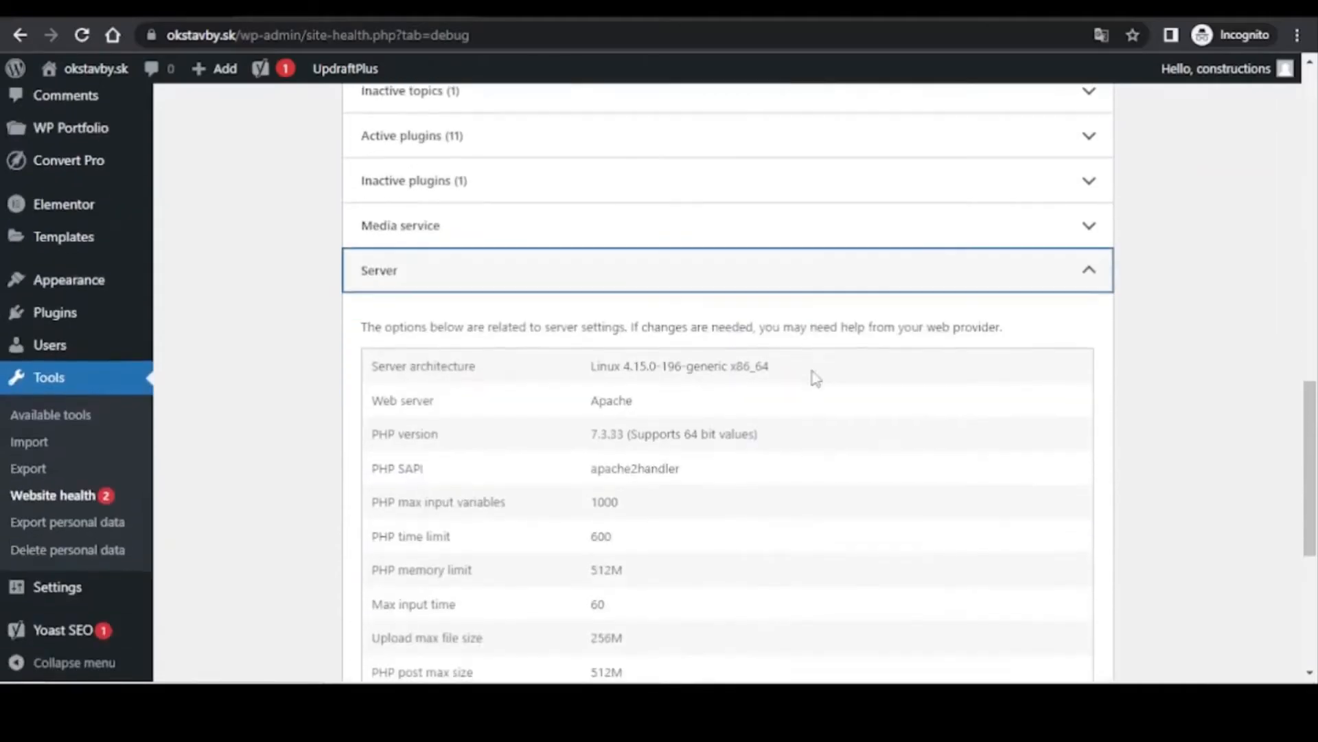
{"action": "scroll", "scroll_direction": "down", "scroll_amount": 3}
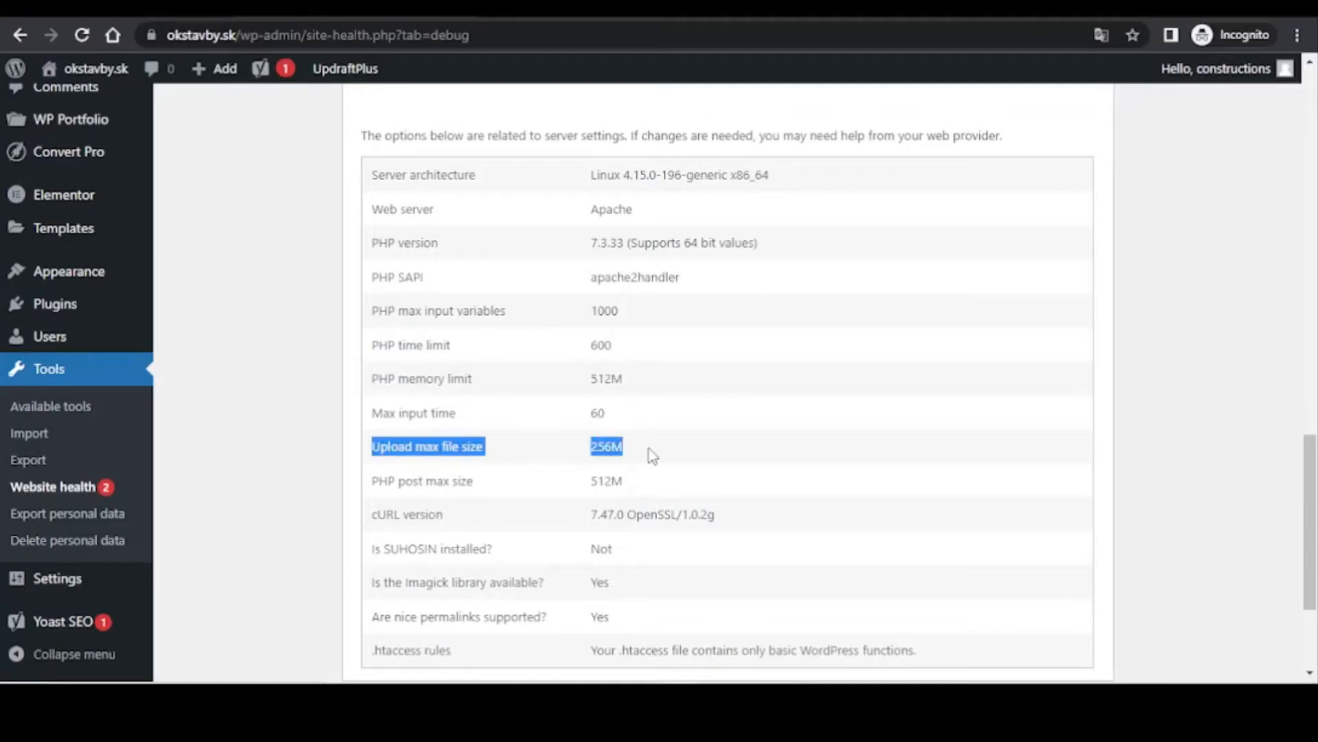
{"action": "mouse_move", "coordinate": [691, 451]}
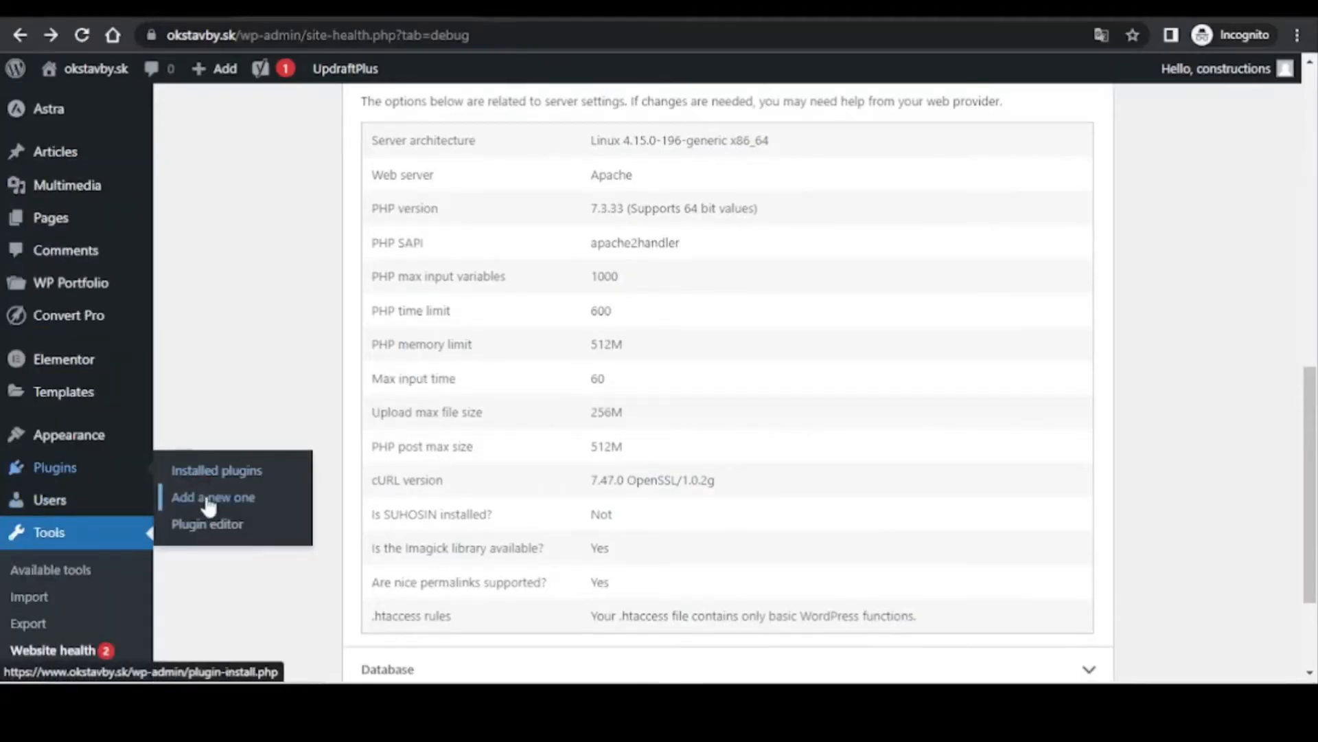
Step: Search Add New plugins for 'max upload file size' and locate the File Manager plugin in the results
{"action": "left_click", "coordinate": [212, 497]}
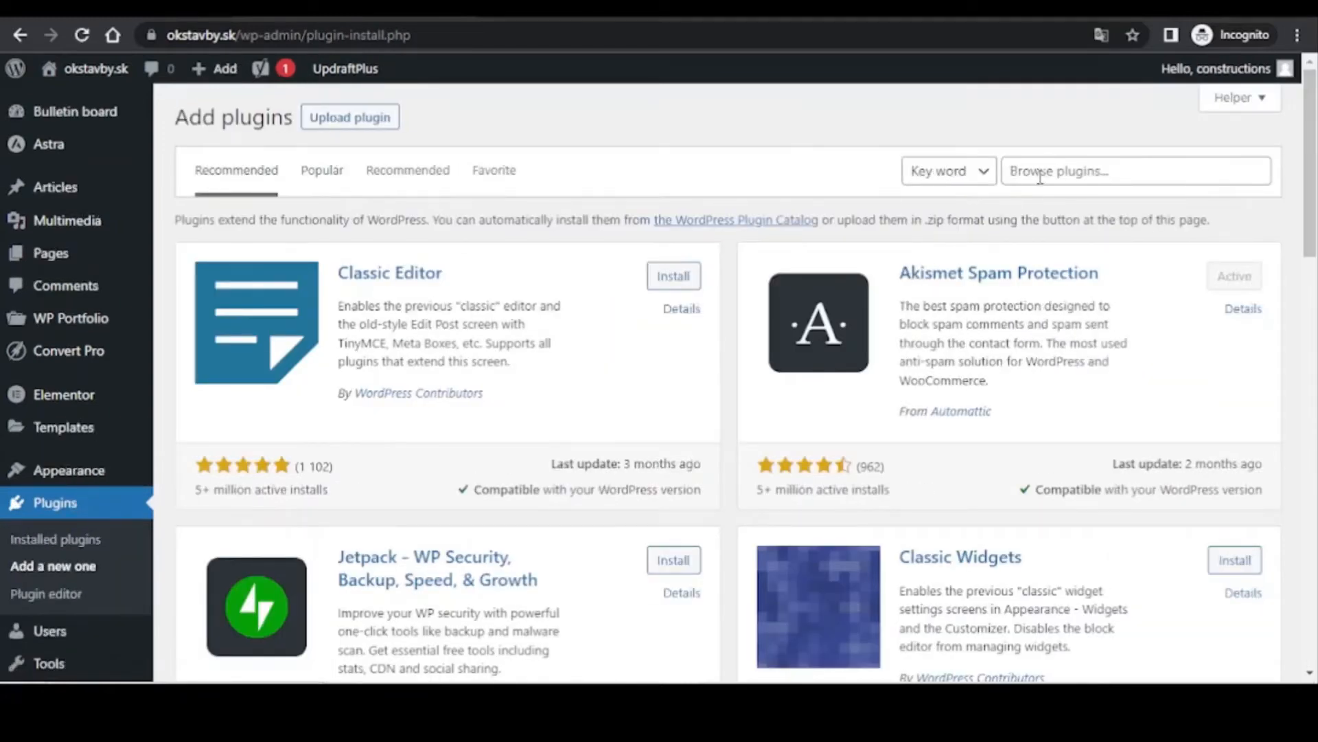
{"action": "type", "text": "max"}
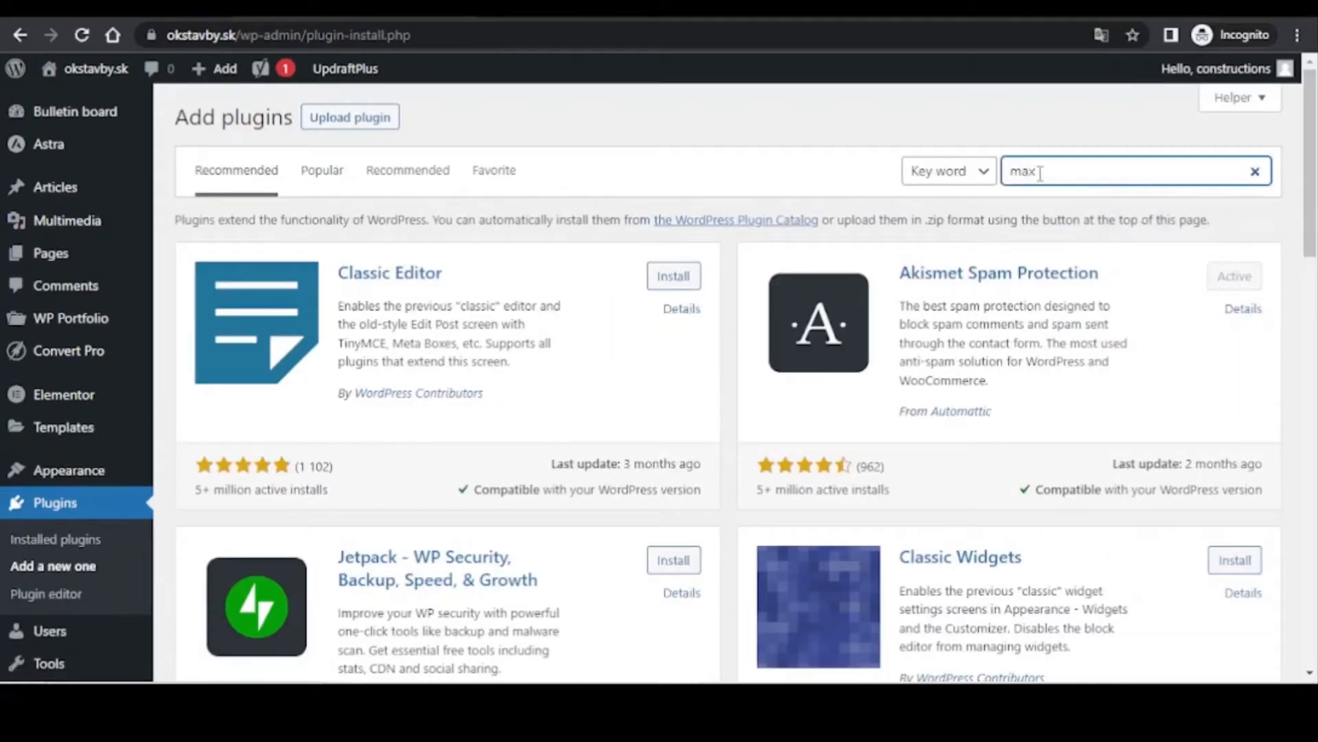
{"action": "type", "text": "upload"}
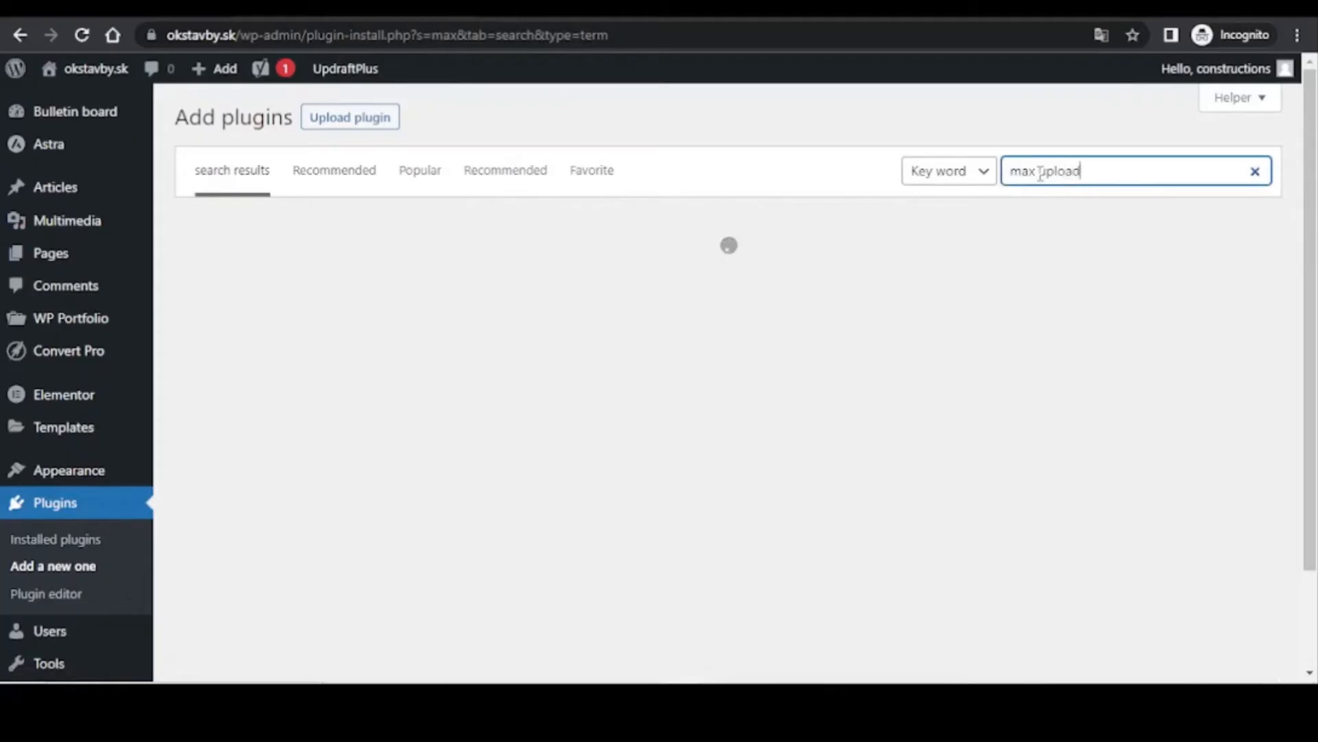
{"action": "type", "text": "file size"}
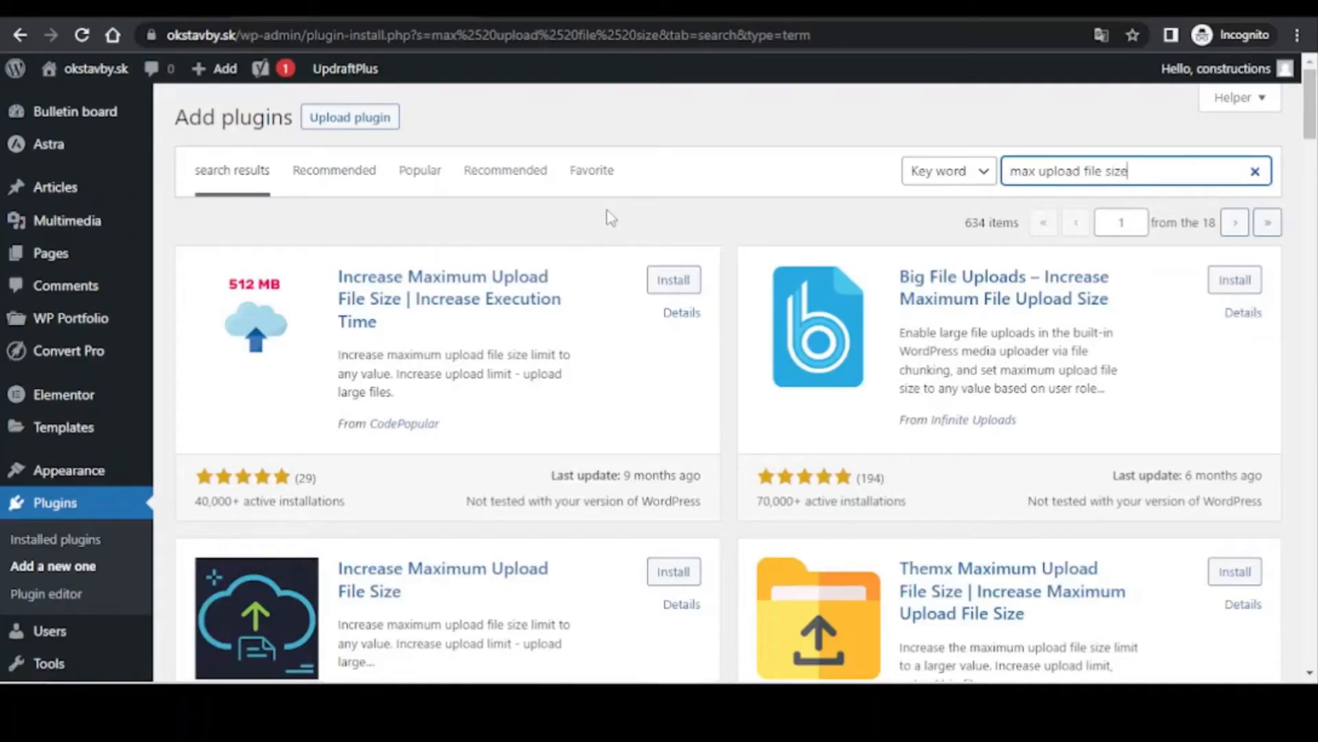
{"action": "mouse_move", "coordinate": [613, 217]}
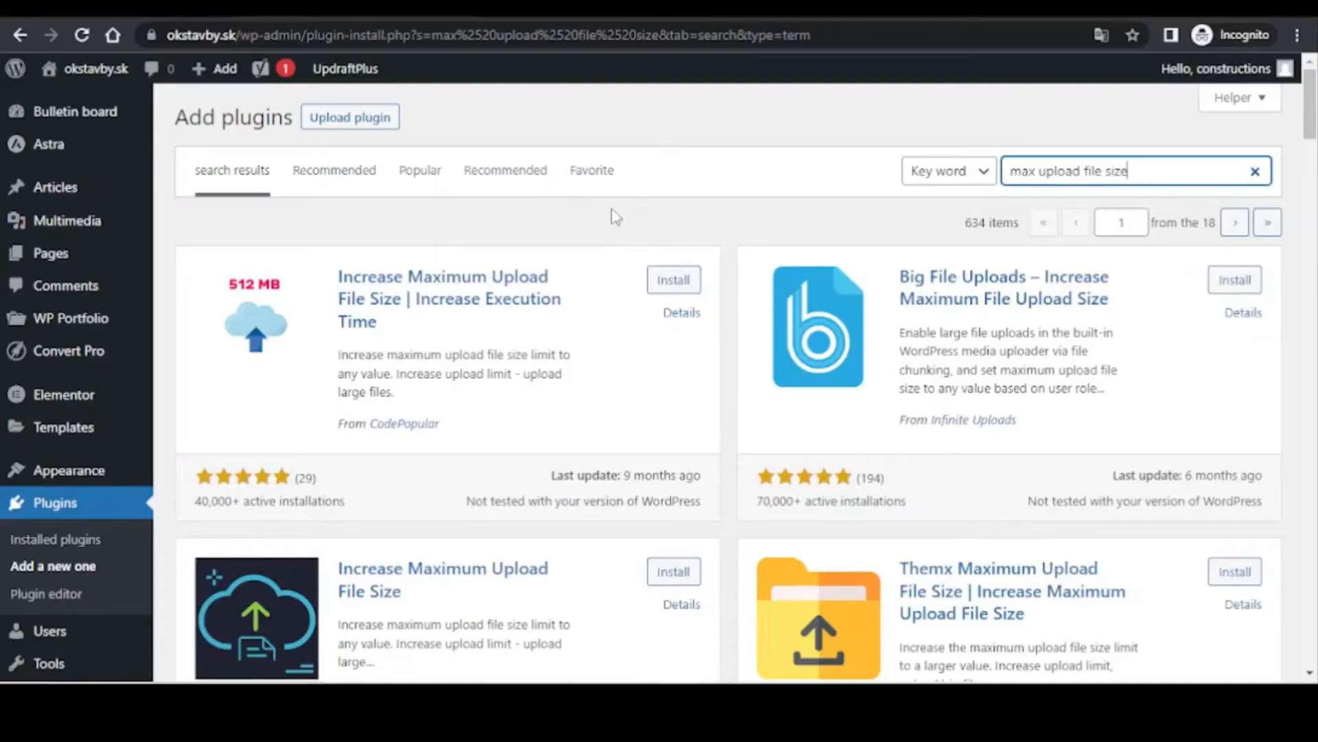
{"action": "scroll", "scroll_direction": "down", "scroll_amount": 3}
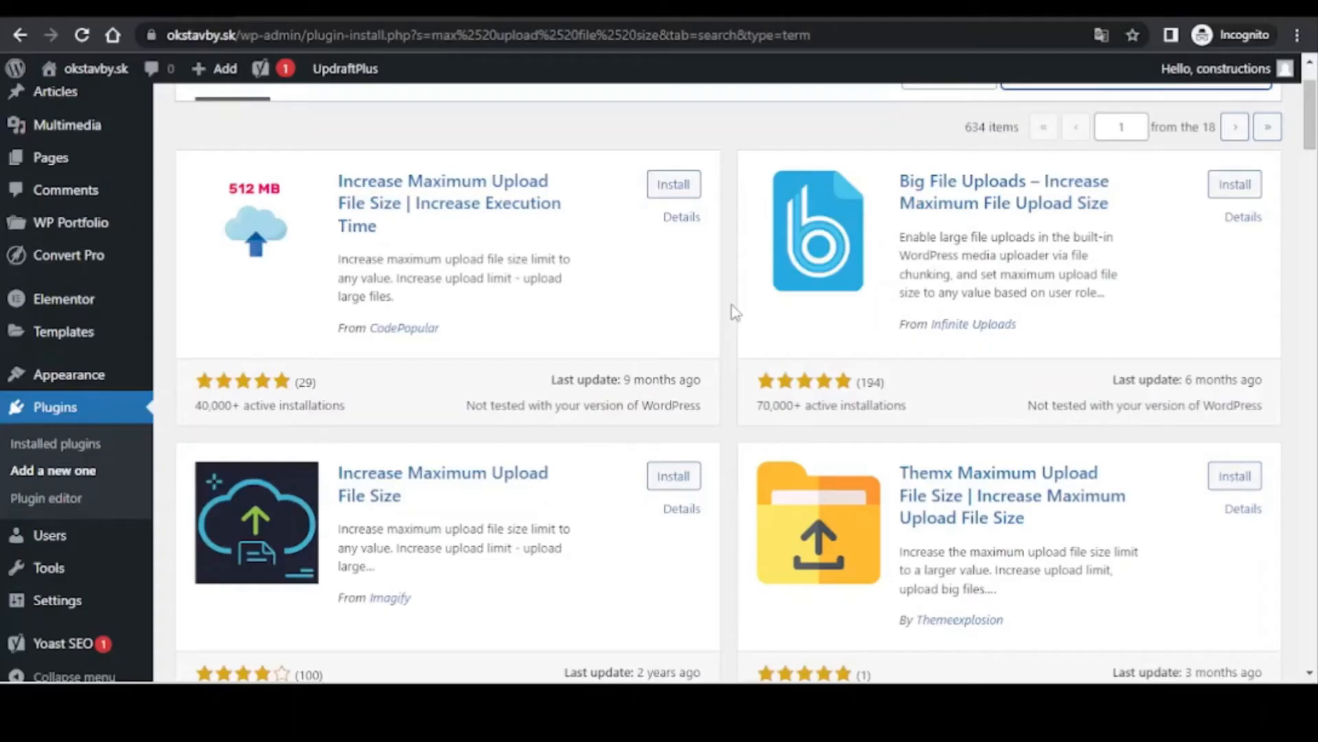
{"action": "scroll", "scroll_direction": "down", "scroll_amount": 3}
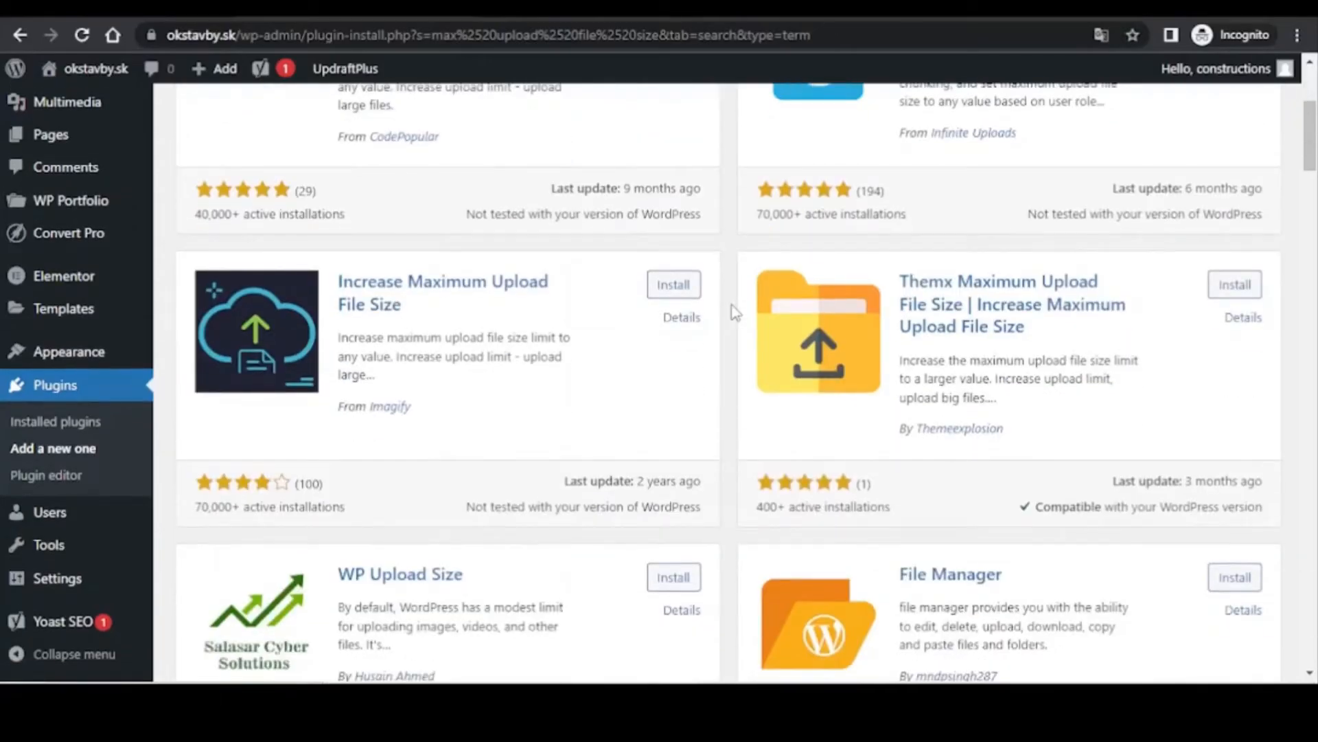
{"action": "scroll", "scroll_direction": "down", "scroll_amount": 3}
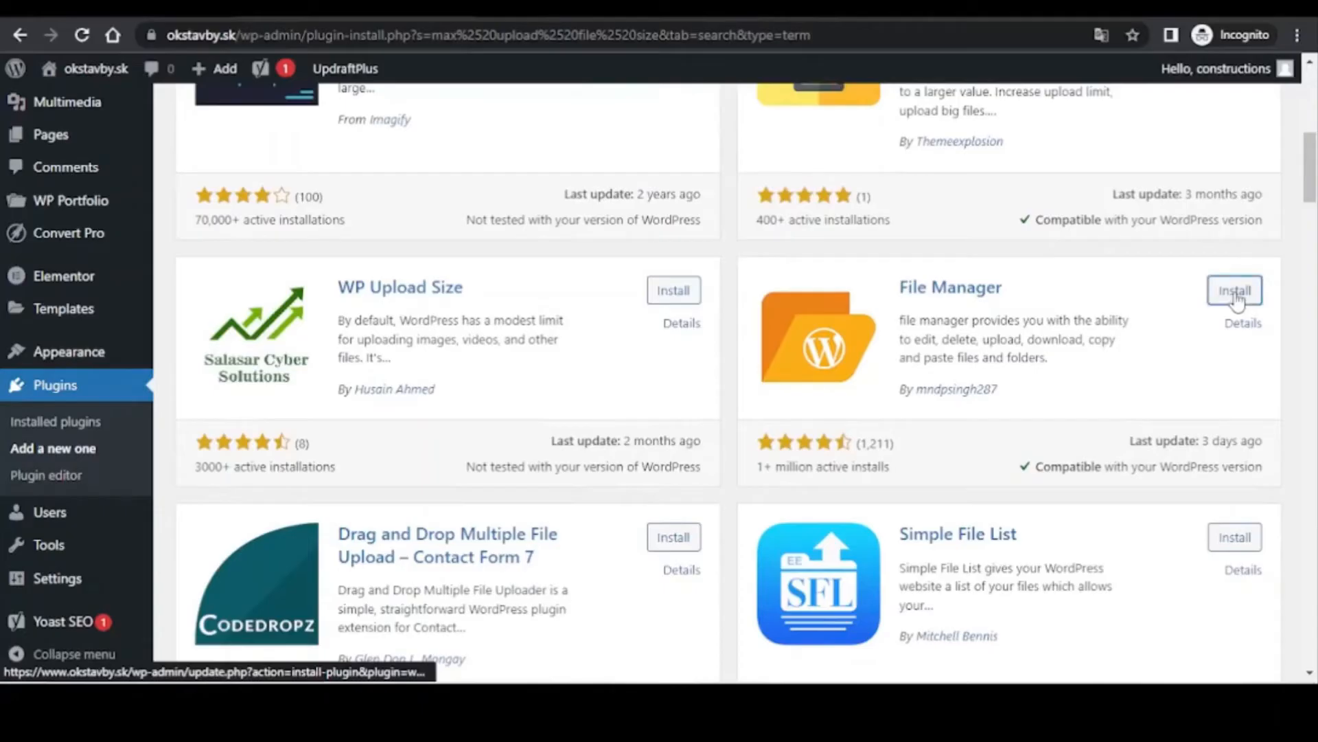
Step: Install and activate File Manager, then reach its WP File Manager browser
{"action": "left_click", "coordinate": [1235, 290]}
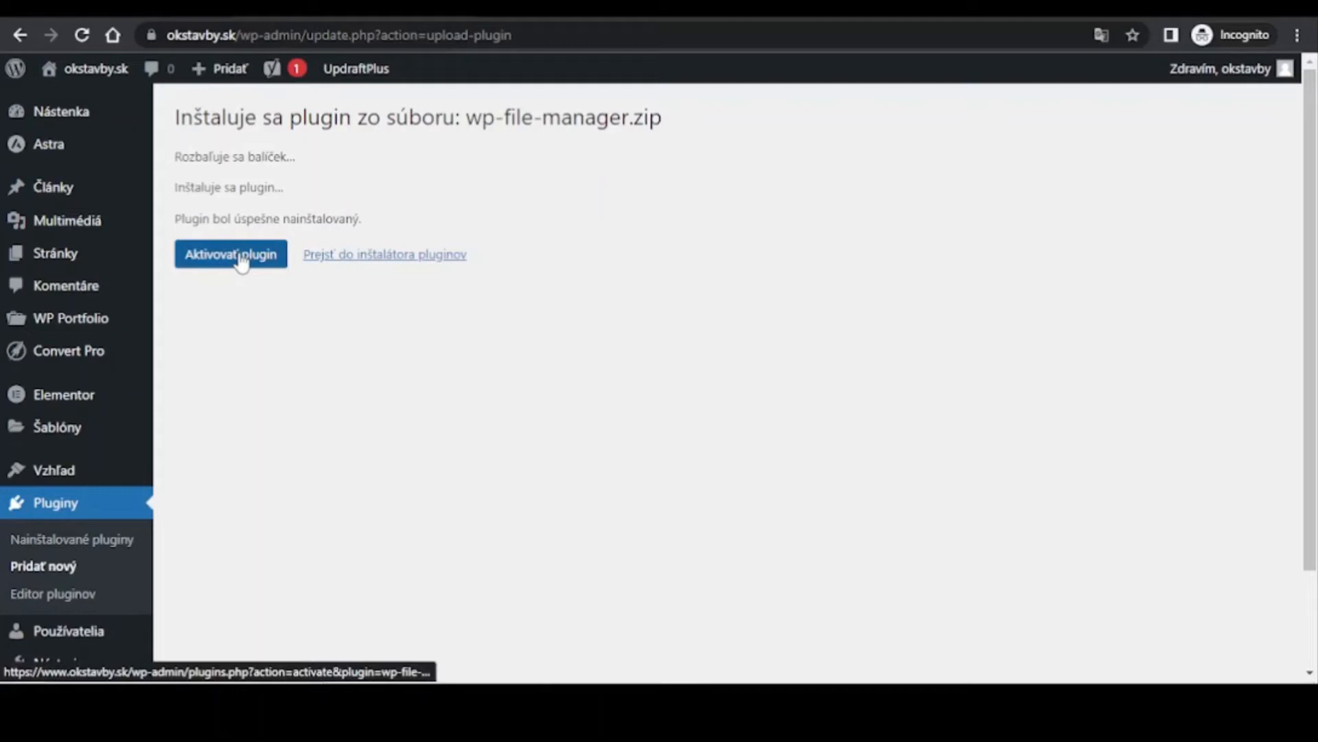
{"action": "left_click", "coordinate": [229, 254]}
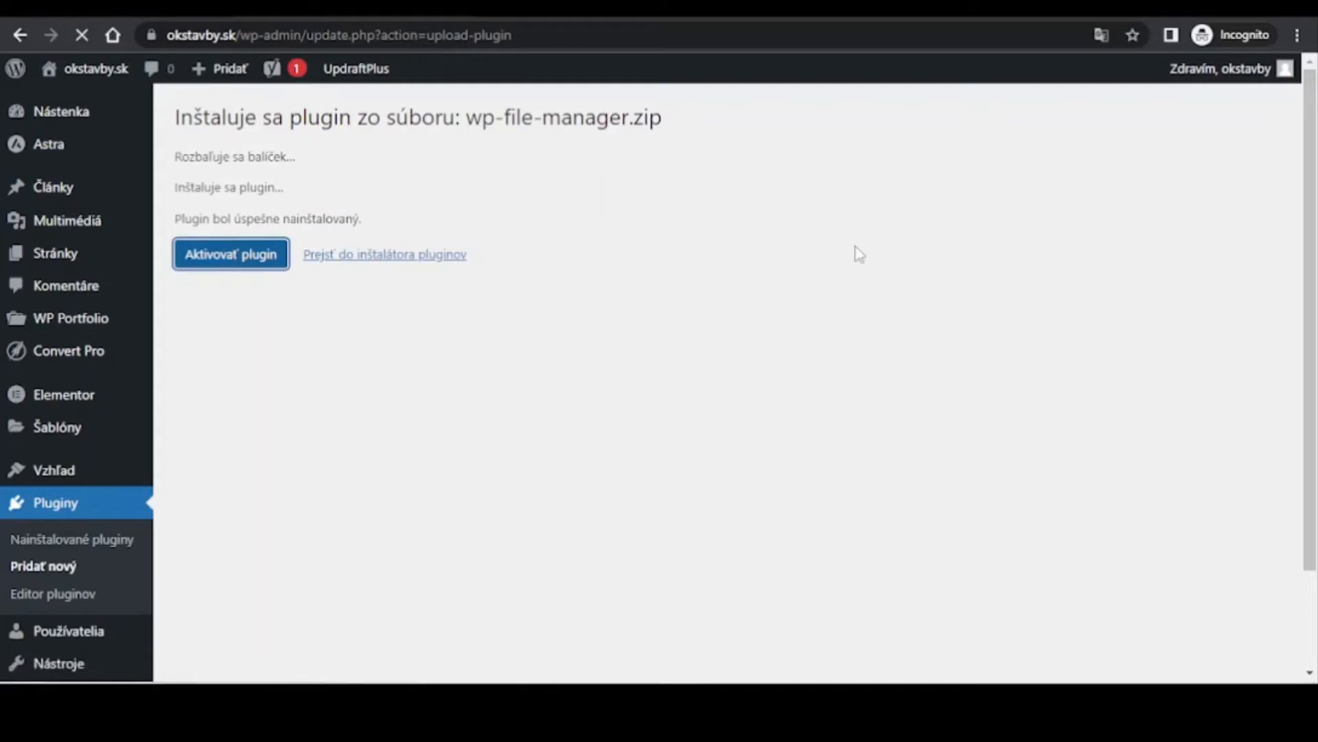
{"action": "left_click", "coordinate": [230, 254]}
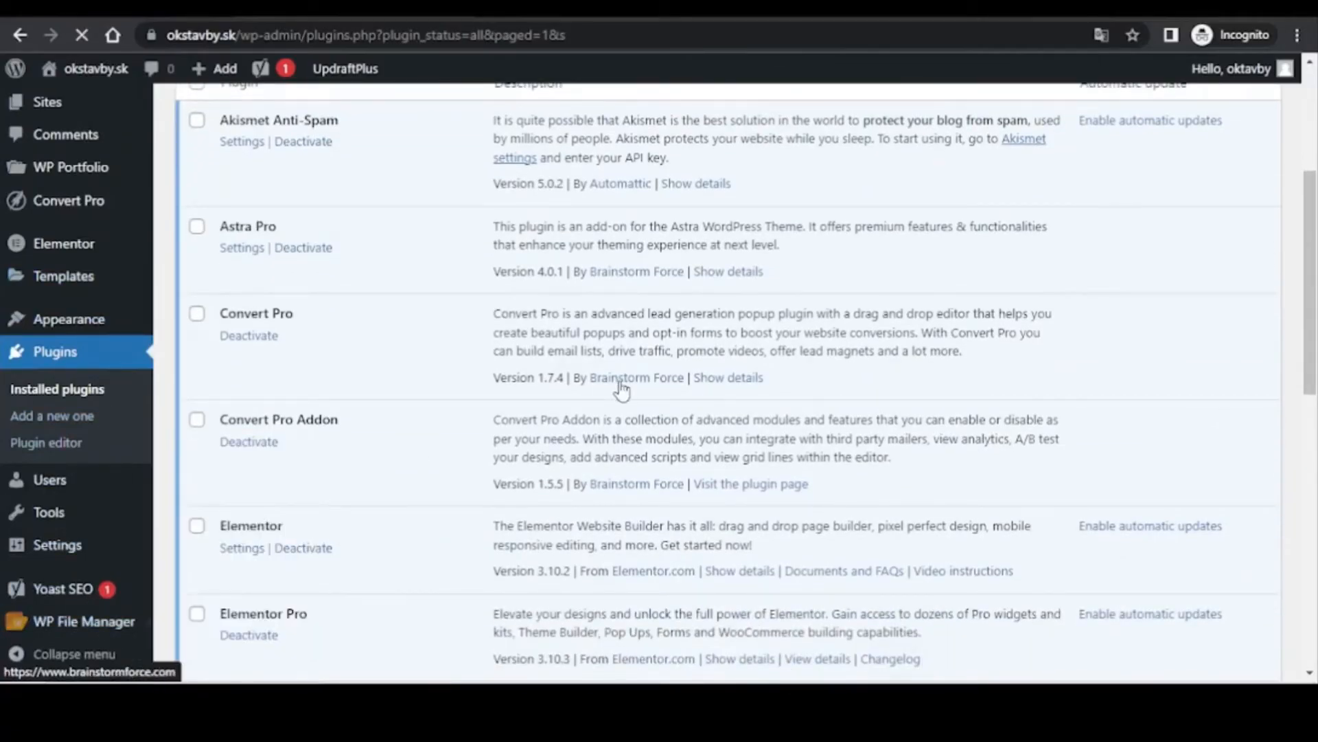
{"action": "left_click", "coordinate": [84, 621]}
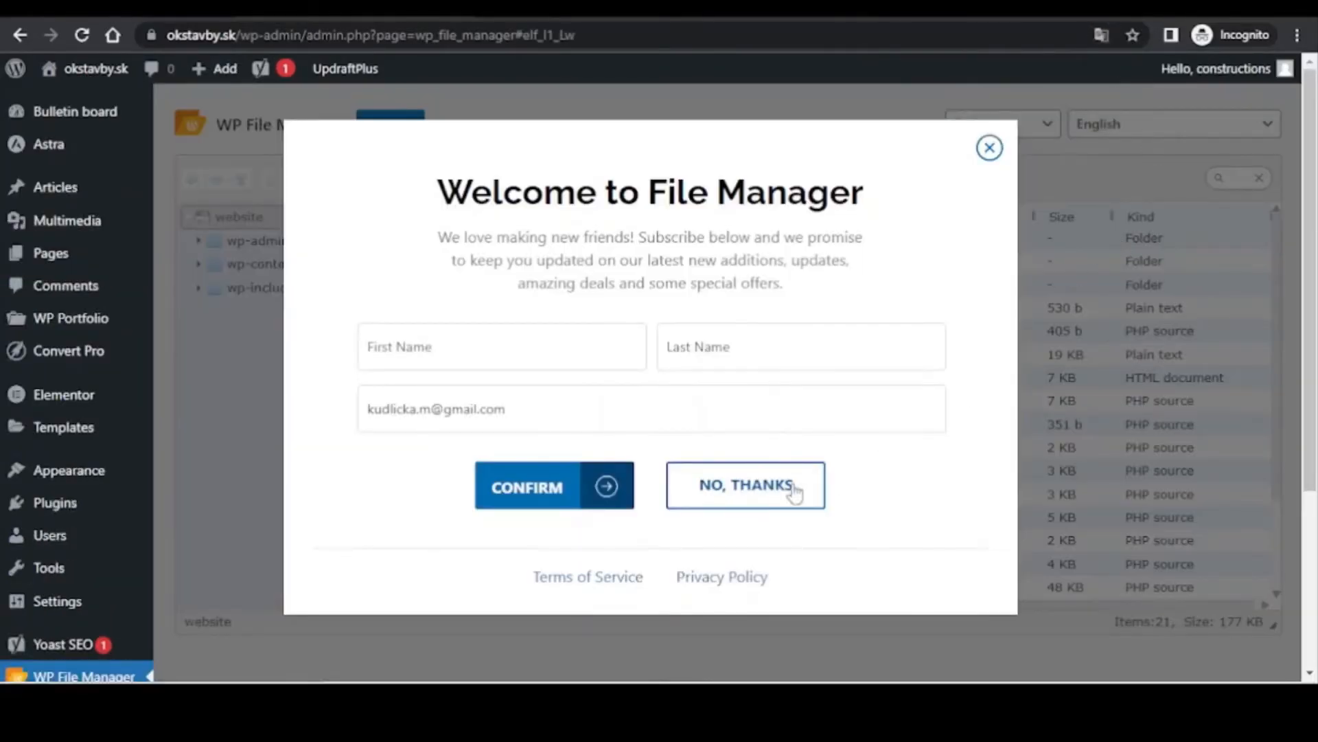
Step: Edit the root .htaccess to append the mod_substitute block with SubstituteMaxLineLength 10m and save it
{"action": "left_click", "coordinate": [745, 485]}
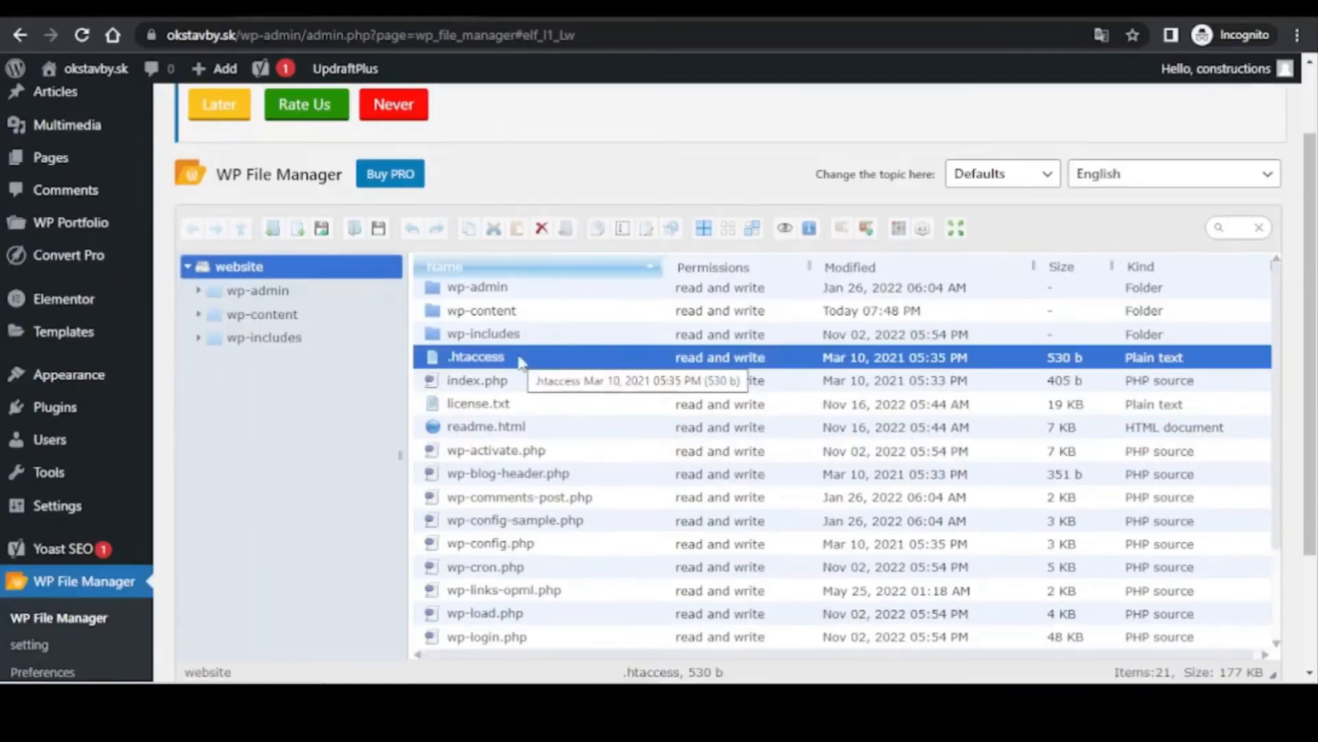
{"action": "left_click", "coordinate": [647, 228]}
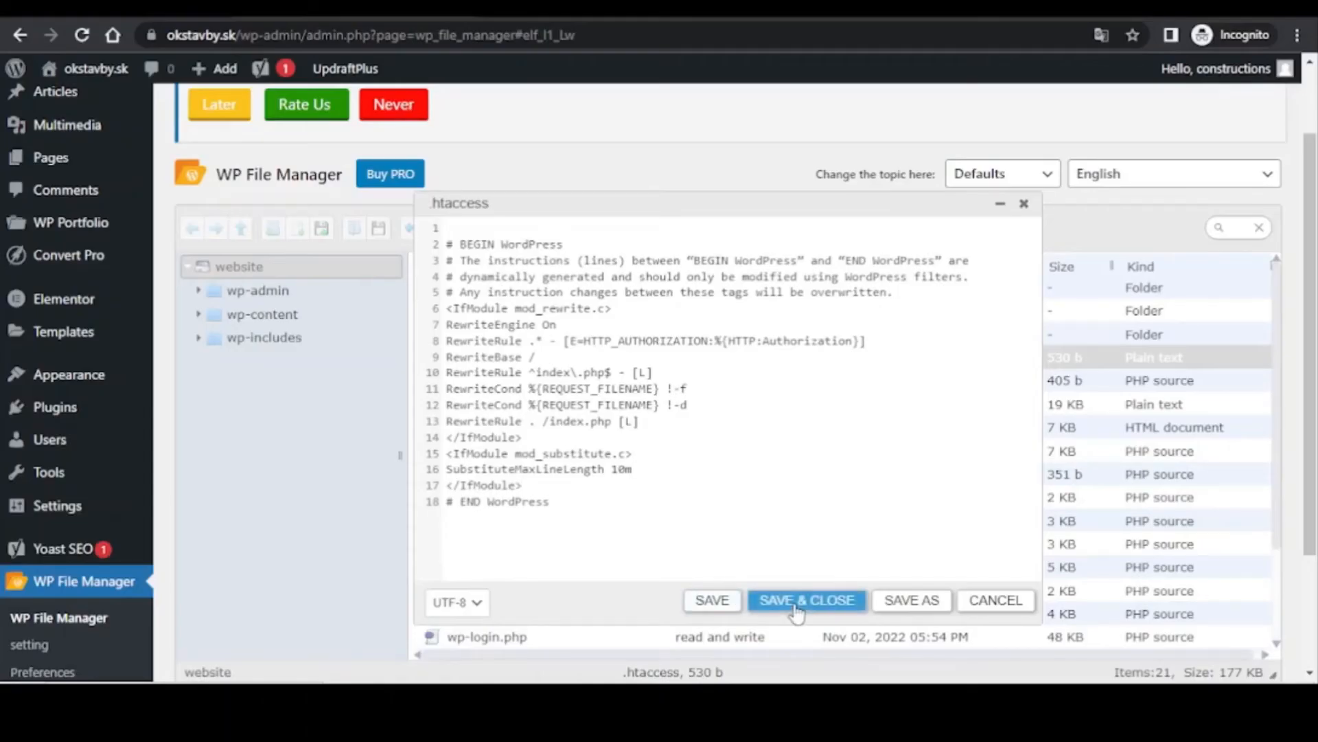
{"action": "left_click", "coordinate": [805, 600]}
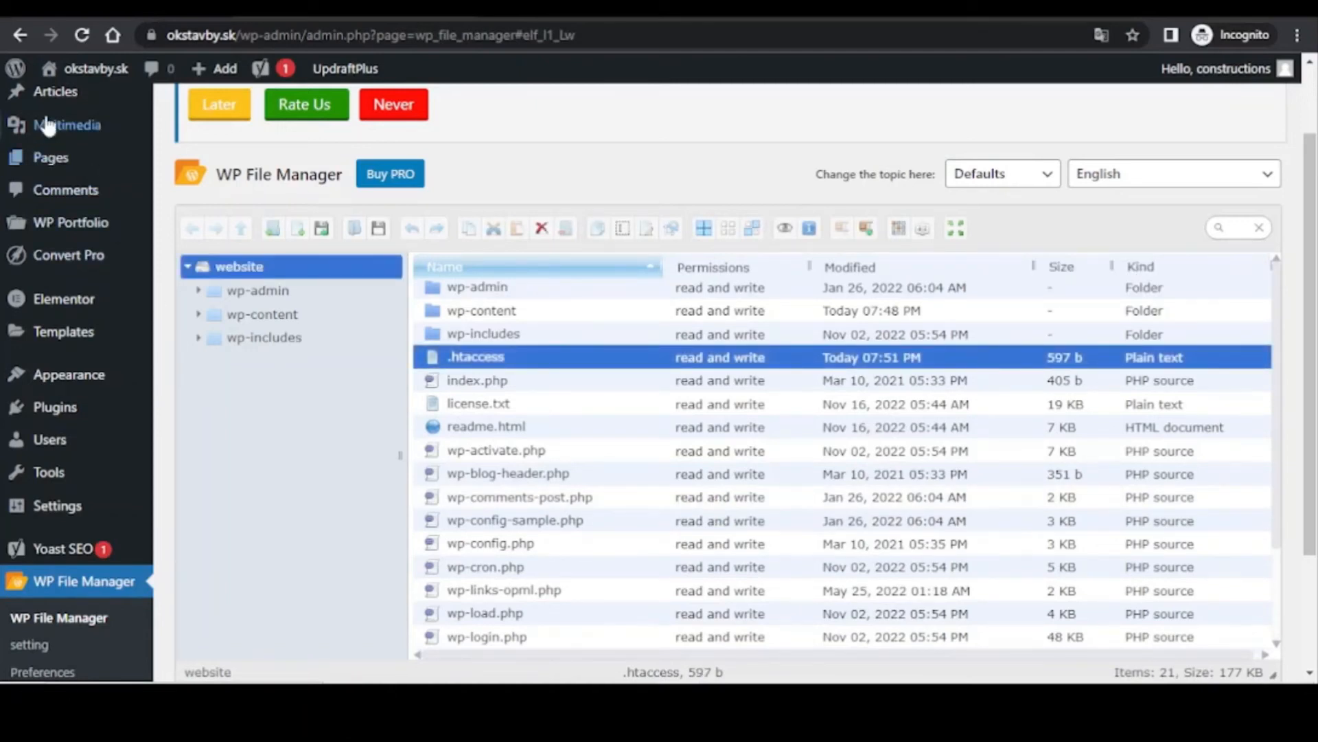
{"action": "mouse_move", "coordinate": [94, 69]}
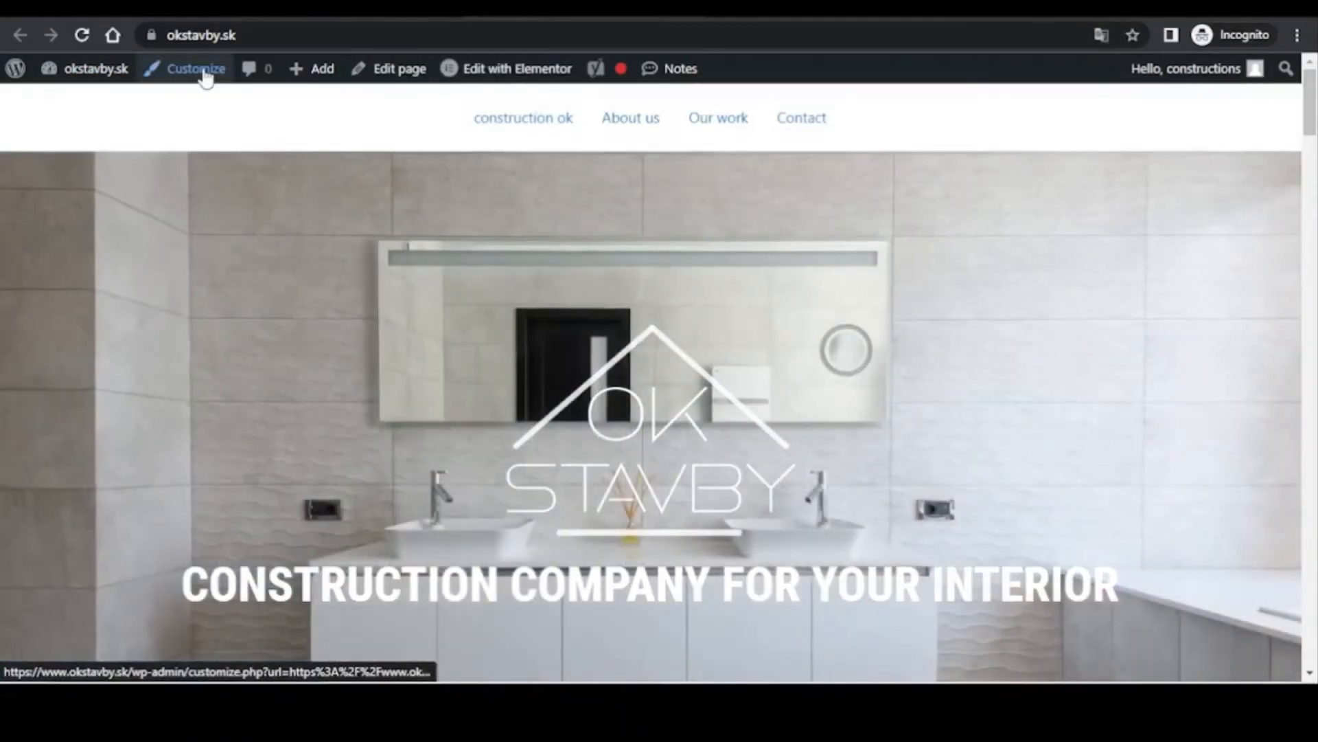
Step: Load the Astra Customizer for okstavby.sk and check its settings panels appear beside the preview
{"action": "left_click", "coordinate": [195, 69]}
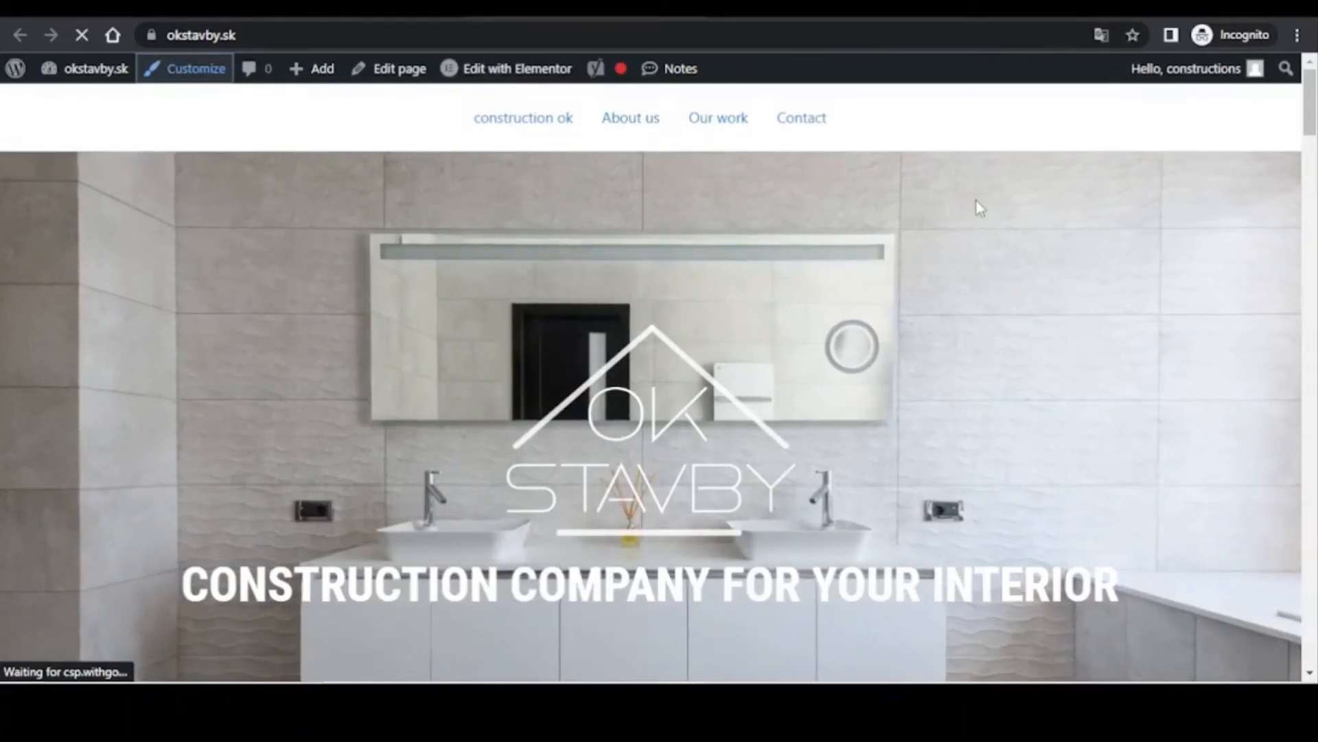
{"action": "left_click", "coordinate": [195, 69]}
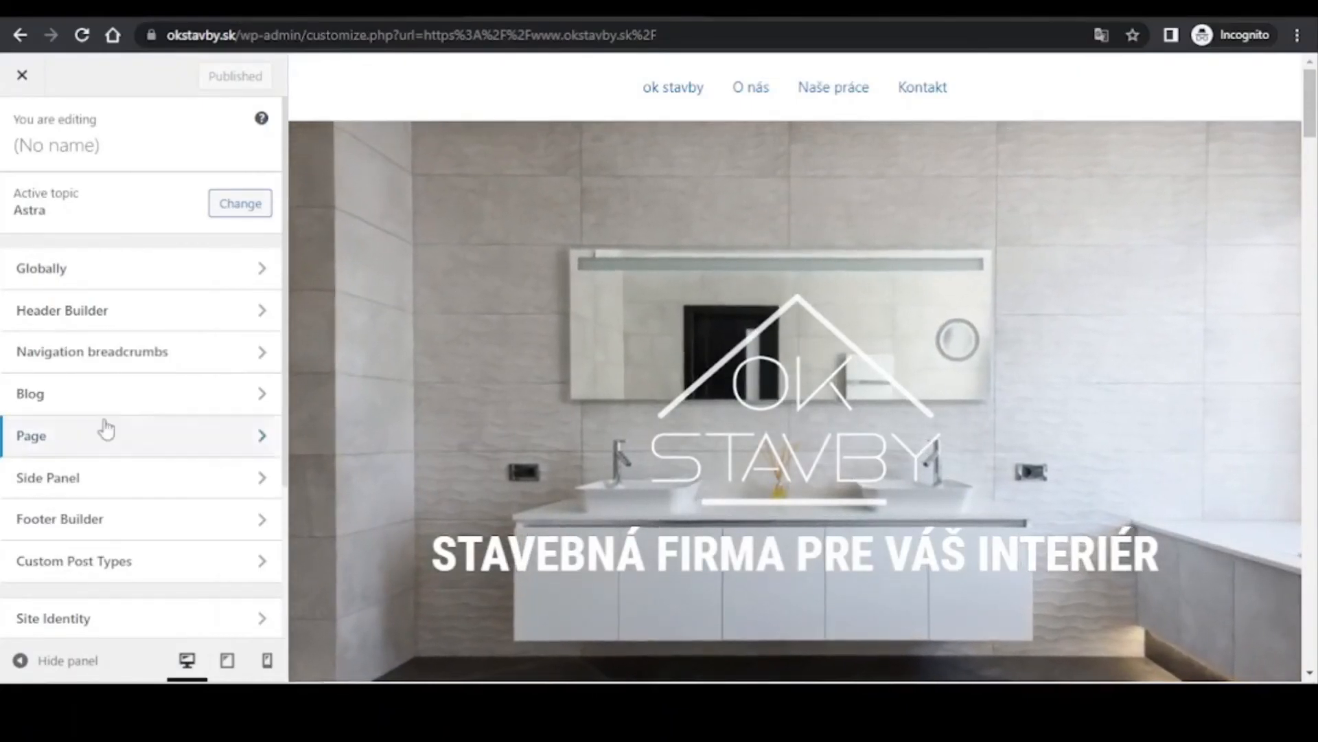
{"action": "scroll", "scroll_direction": "down", "scroll_amount": 3}
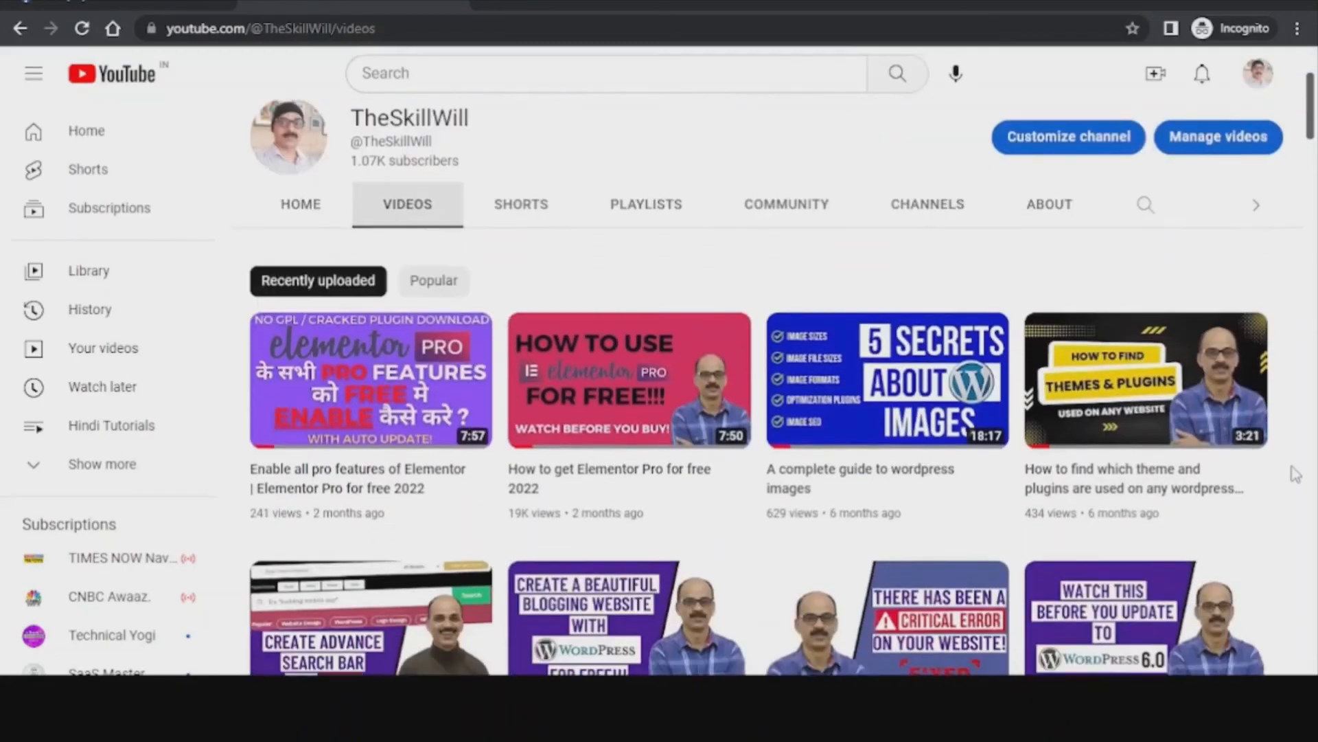
{"action": "scroll", "scroll_direction": "down", "scroll_amount": 3}
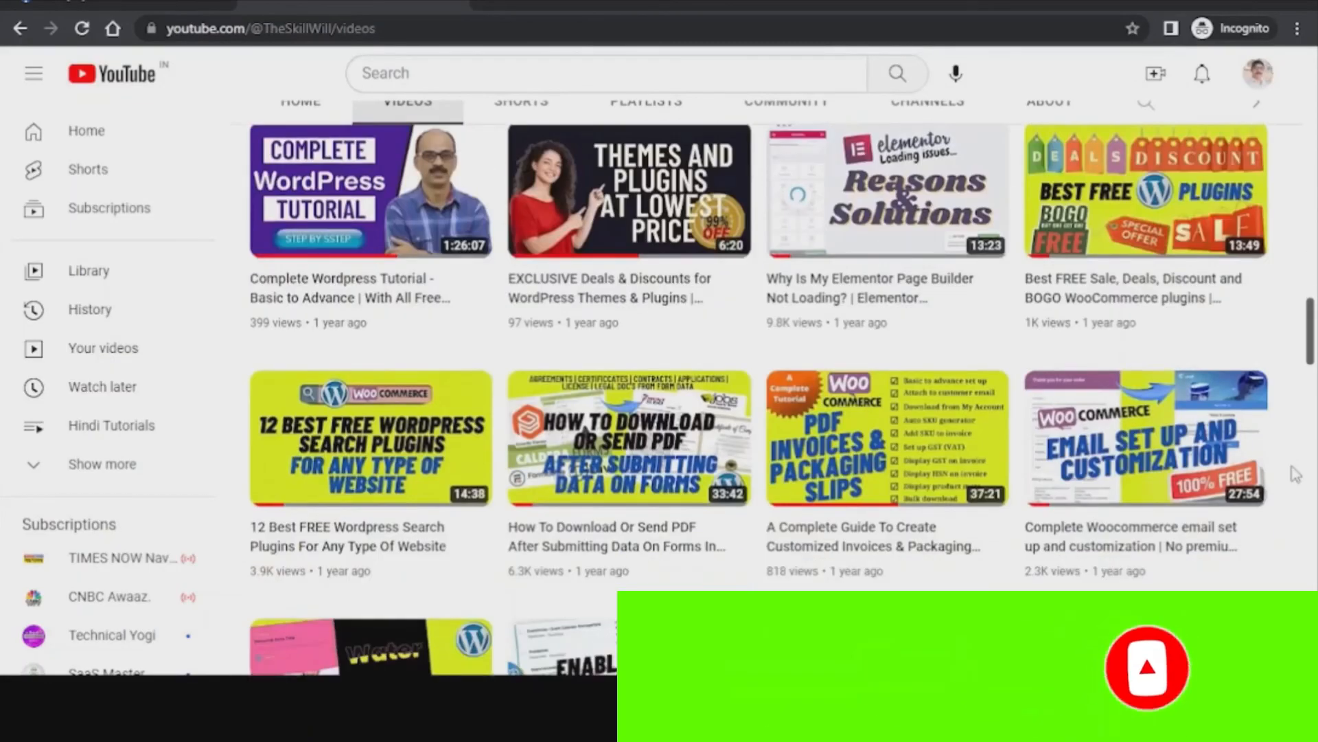
{"action": "scroll", "scroll_direction": "down", "scroll_amount": 3}
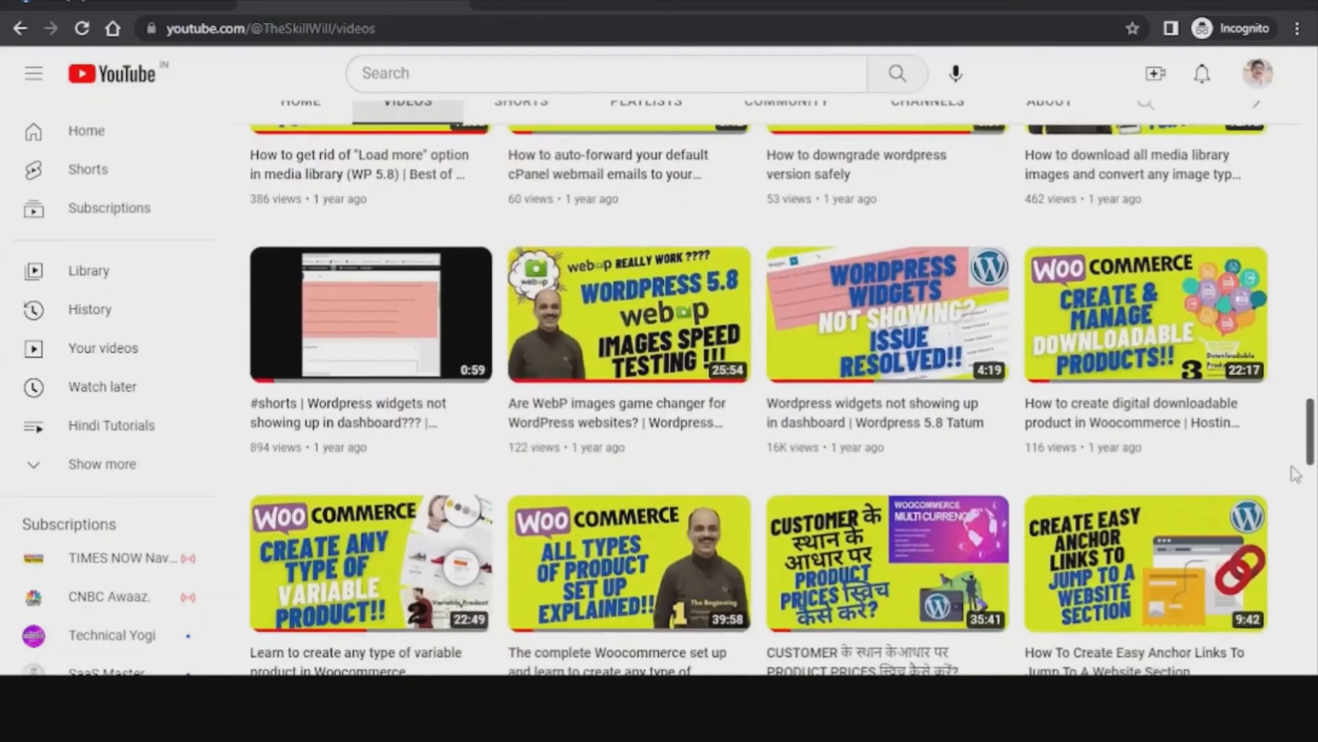